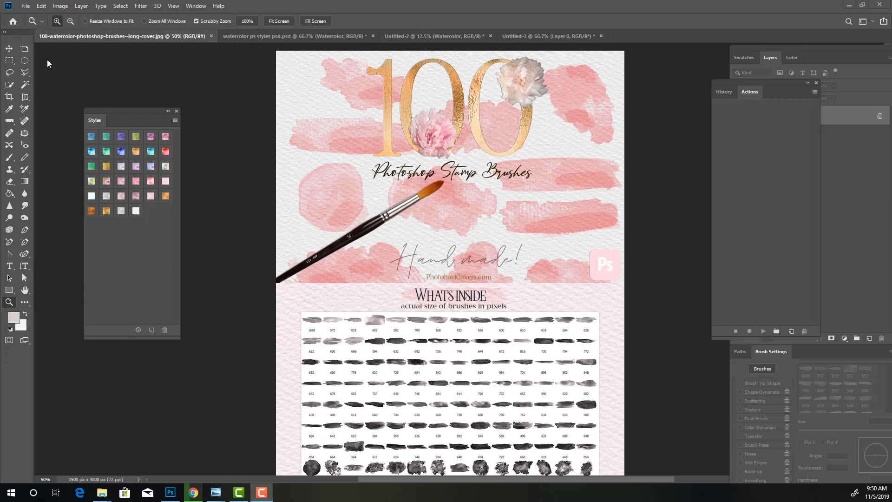
mouse_move(236, 168)
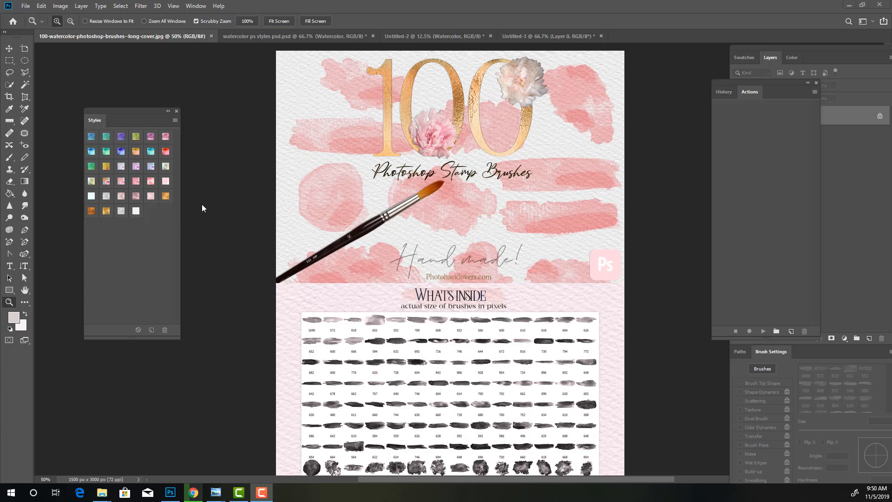
Step: Switch via the watercolor ps styles psd tab to Untitled-2 with the blue 'Watercolor' text
scroll(down, 3)
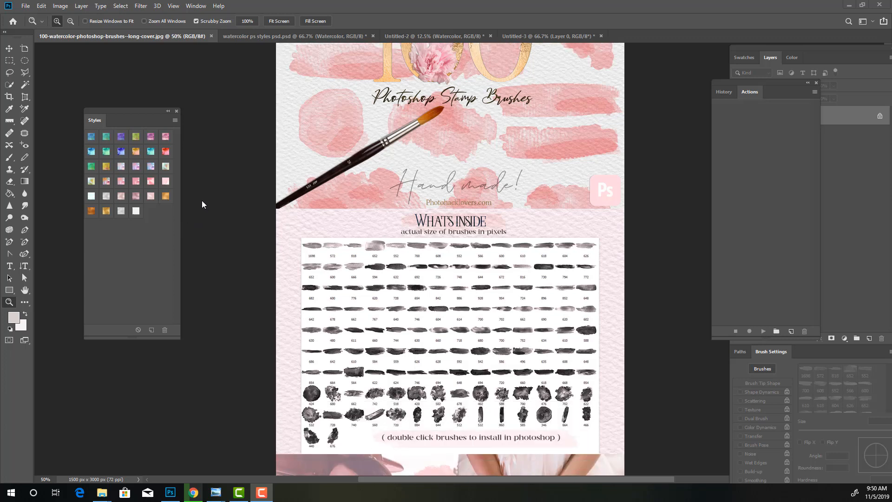
scroll(down, 3)
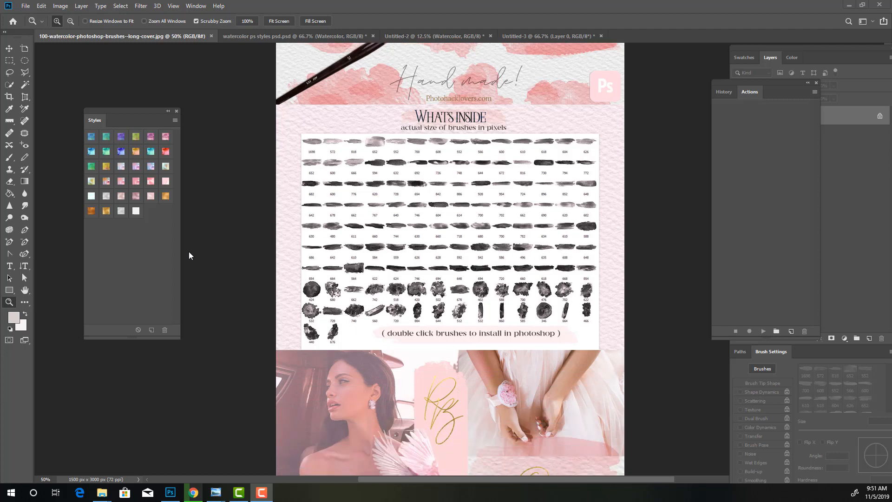
mouse_move(254, 335)
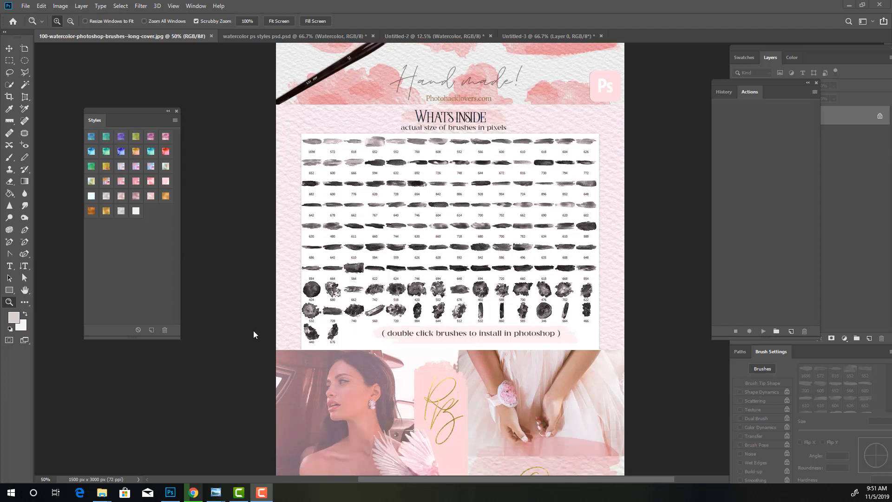
mouse_move(271, 271)
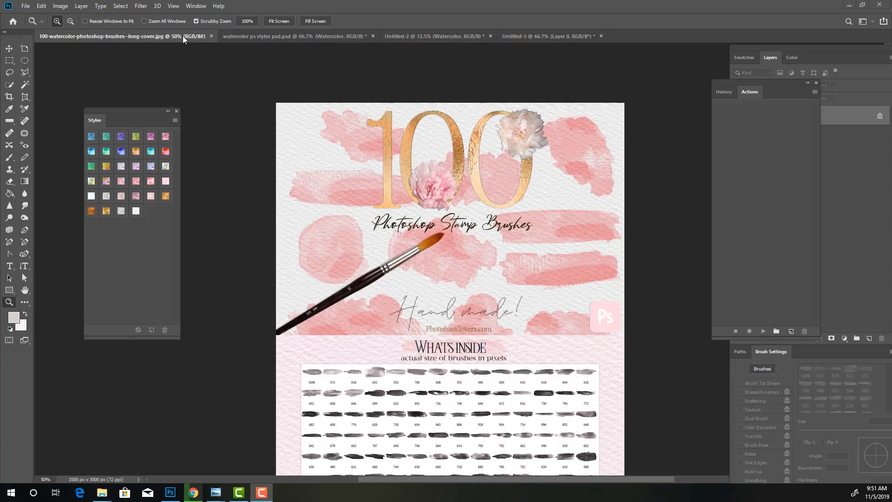
click(262, 36)
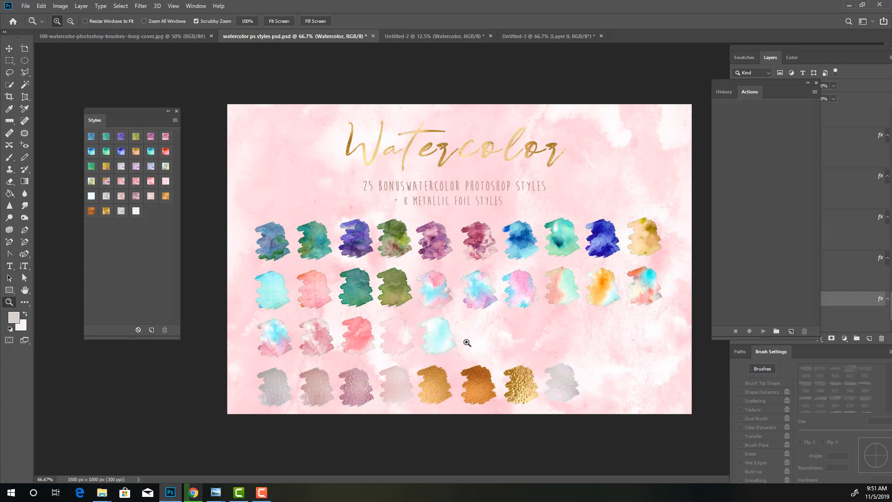
mouse_move(399, 46)
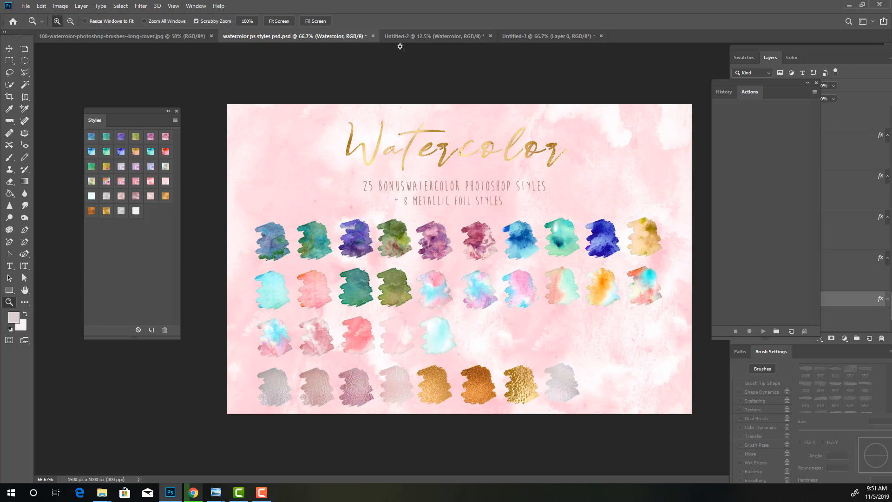
click(415, 35)
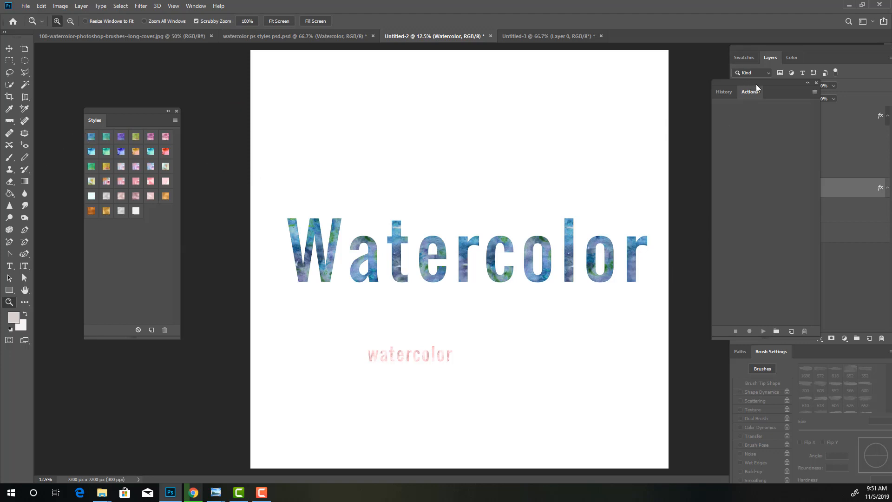
Step: Collapse the History/Actions panel to show both text layers and their effects
click(769, 57)
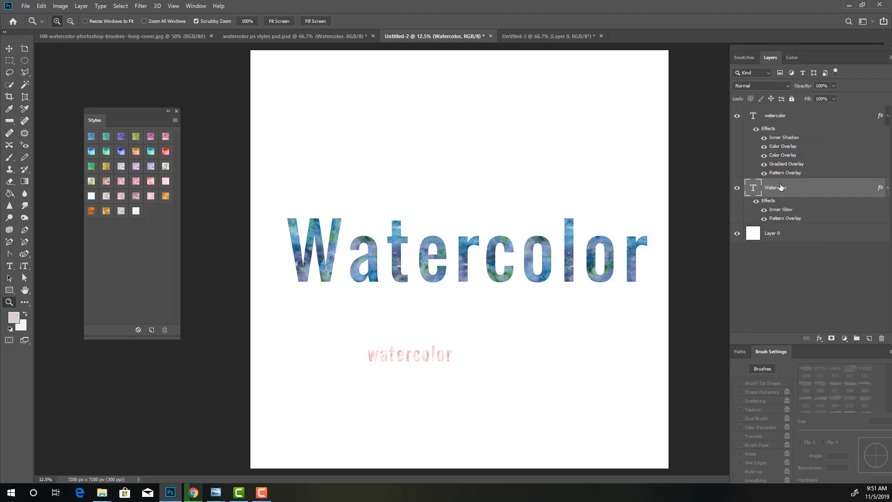
mouse_move(717, 193)
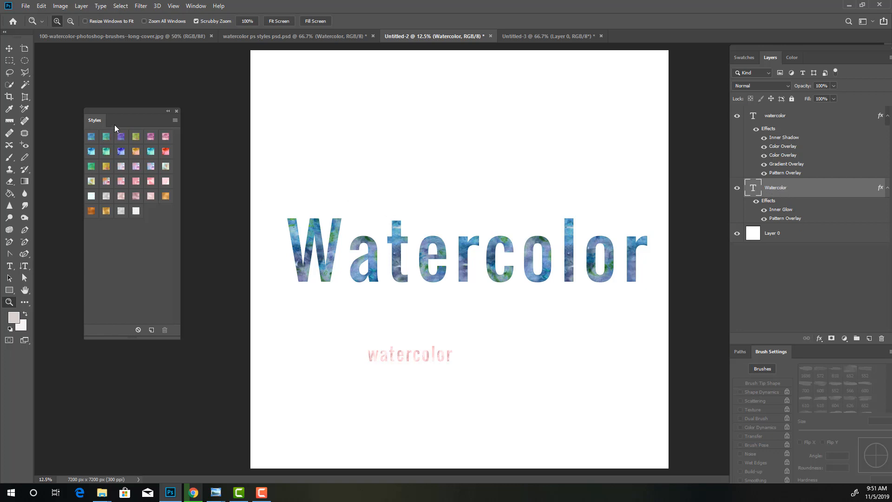
click(195, 6)
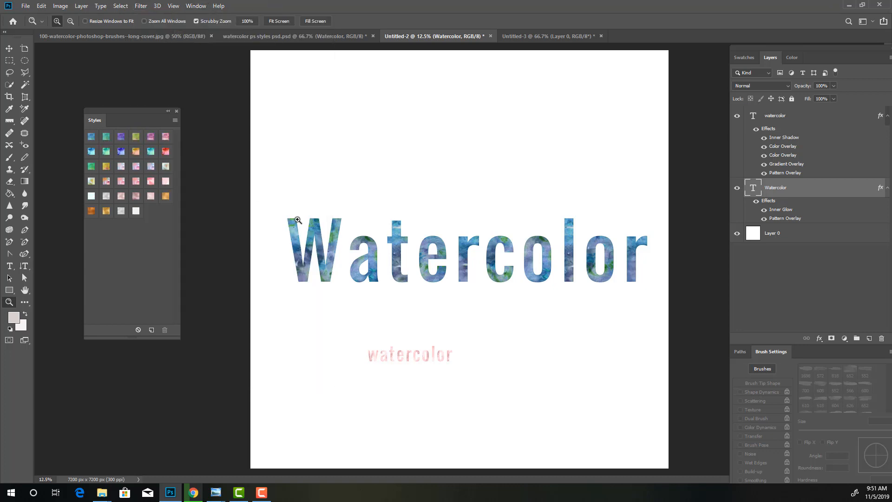
mouse_move(680, 258)
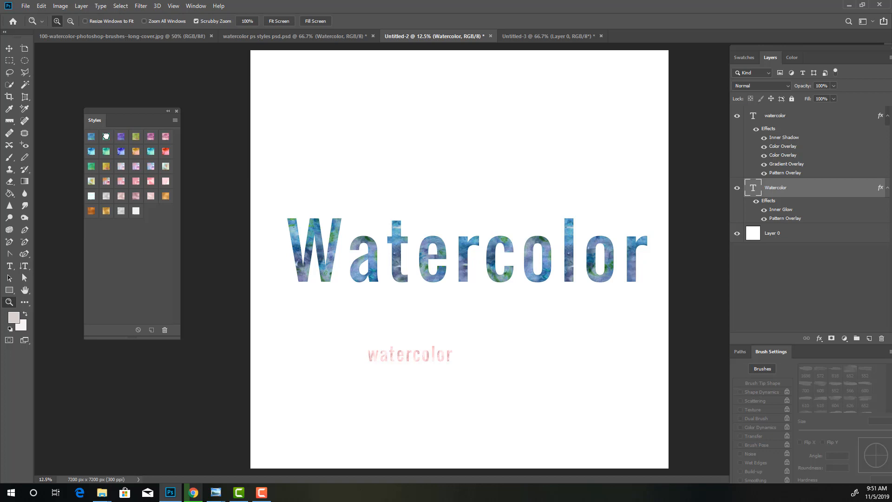
Step: Try purple, green, pink, blue, teal, aqua and pastel watercolor styles on the Watercolor text
click(121, 136)
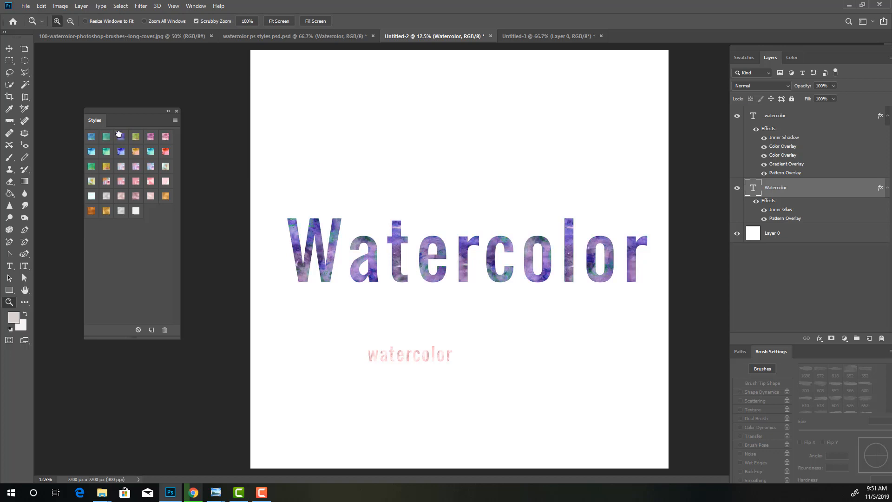
click(150, 141)
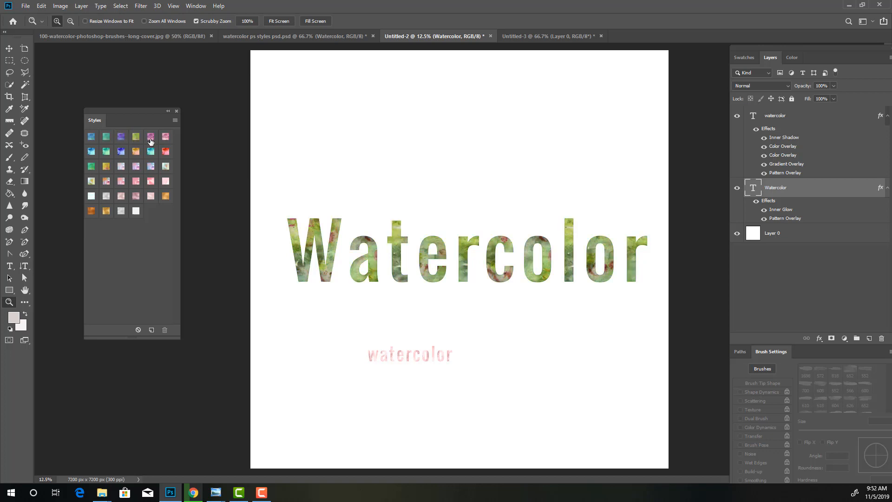
click(150, 137)
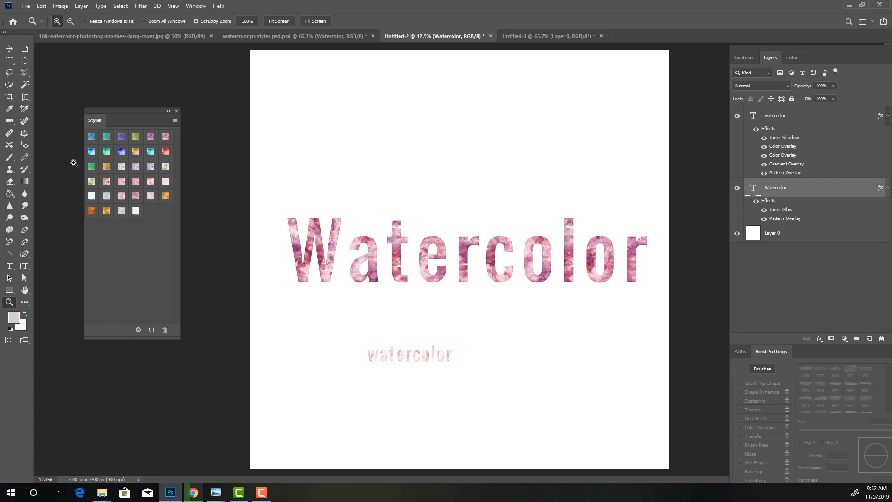
click(106, 150)
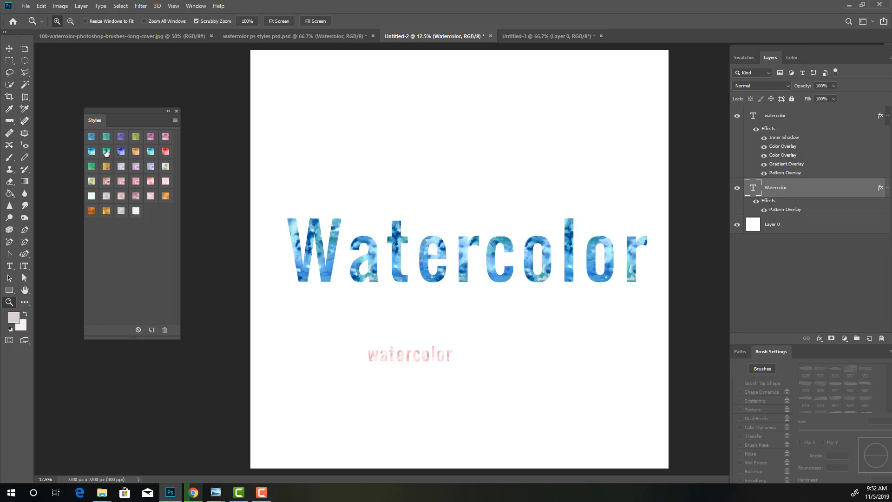
click(120, 151)
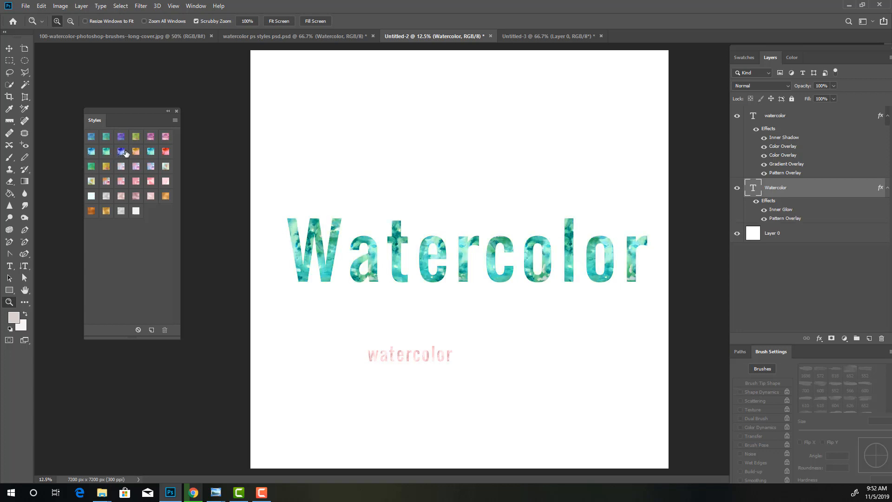
click(165, 151)
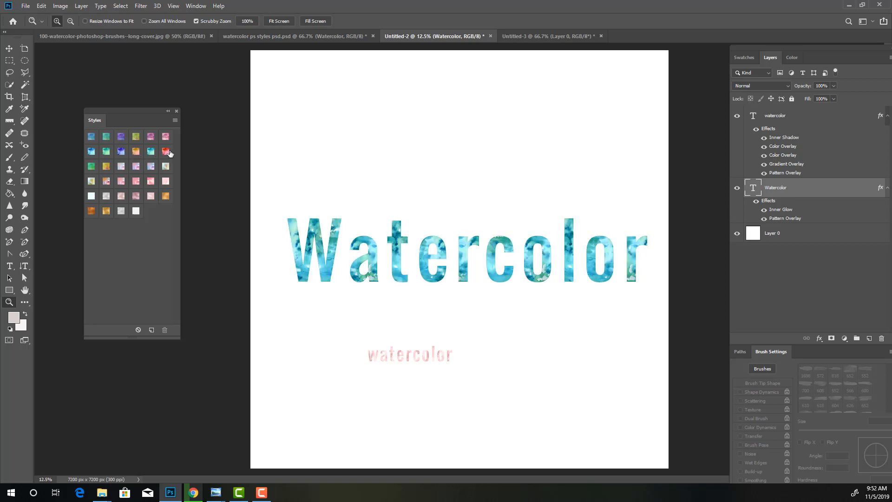
click(90, 165)
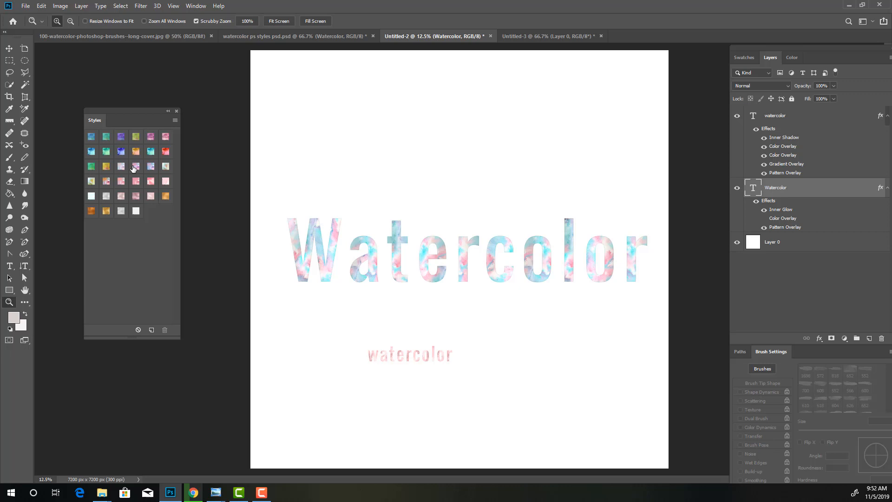
Step: Try mint-coral, multicoloured, pink-aqua, pale aqua and rose metallic styles, then list the effects
click(165, 166)
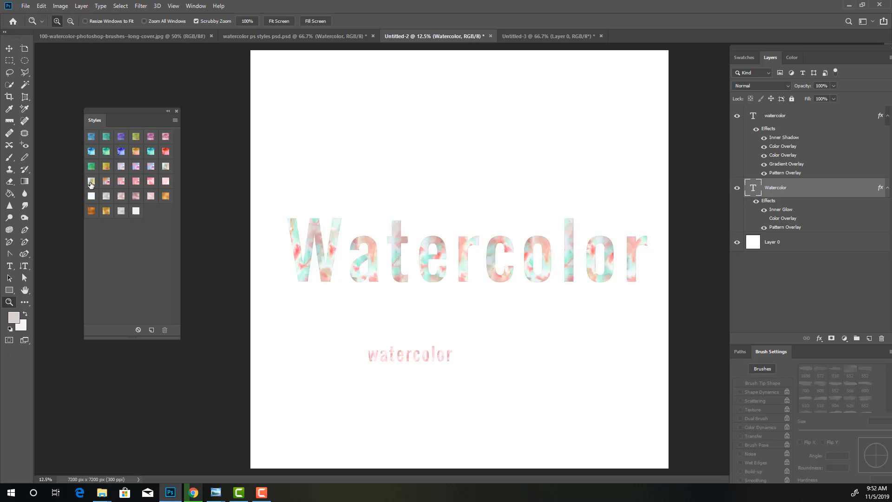
click(121, 181)
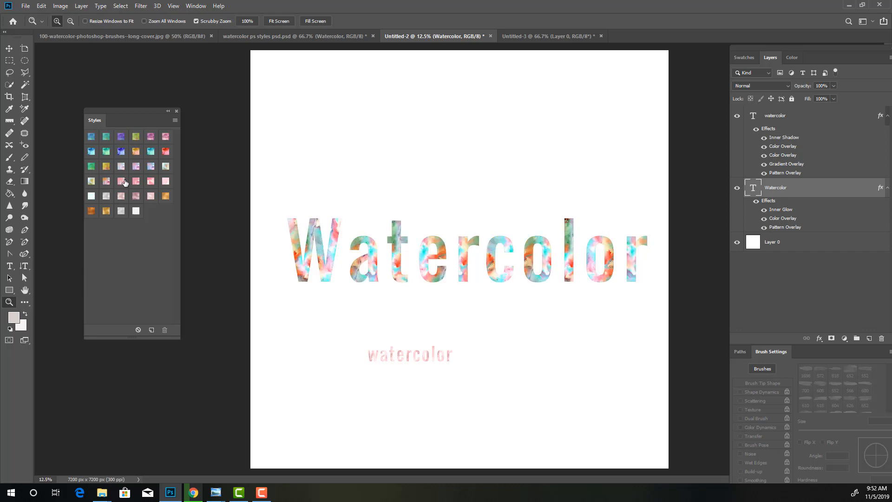
click(120, 181)
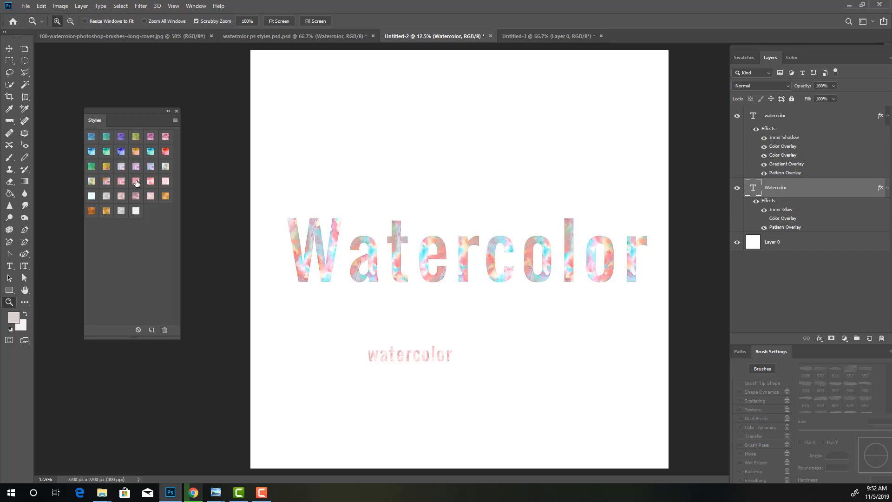
click(165, 181)
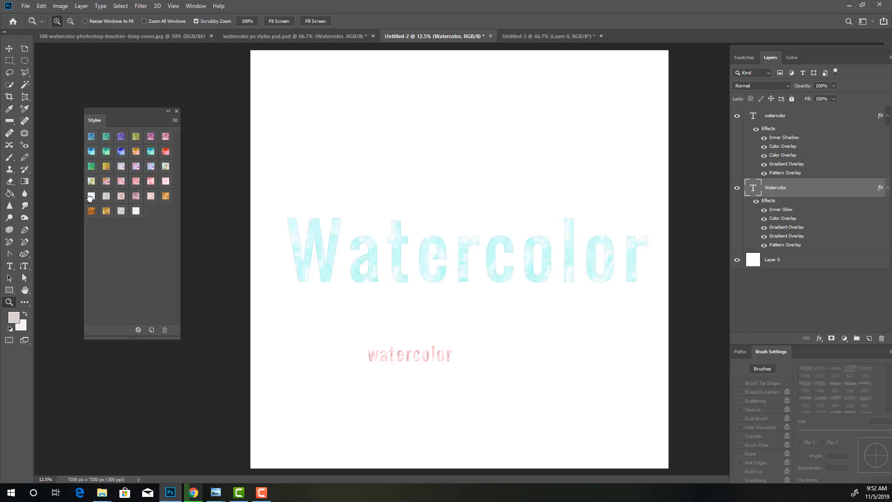
click(91, 196)
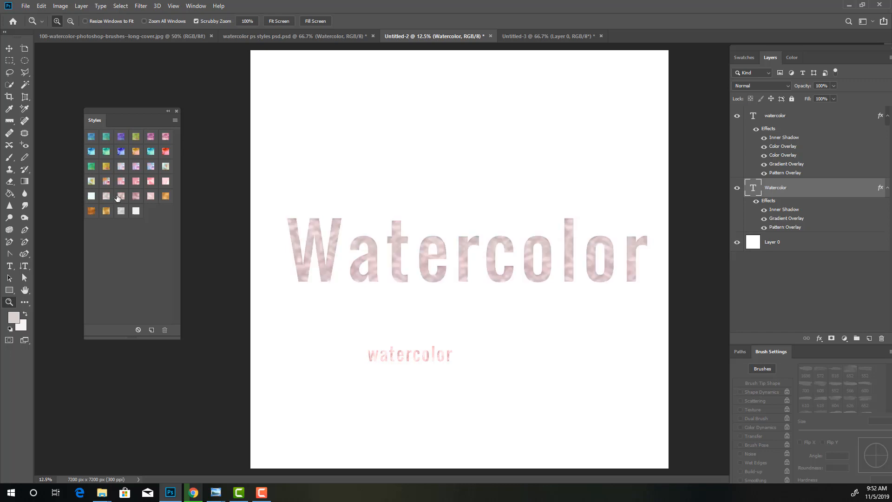
click(121, 195)
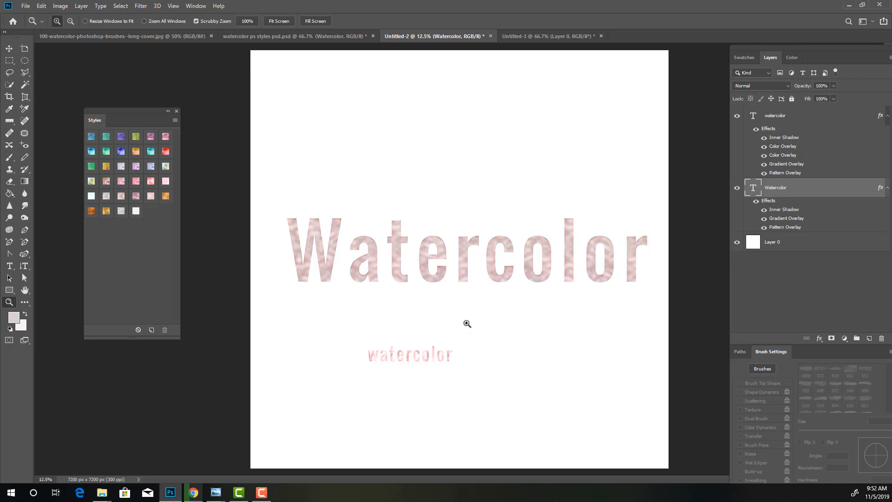
click(819, 338)
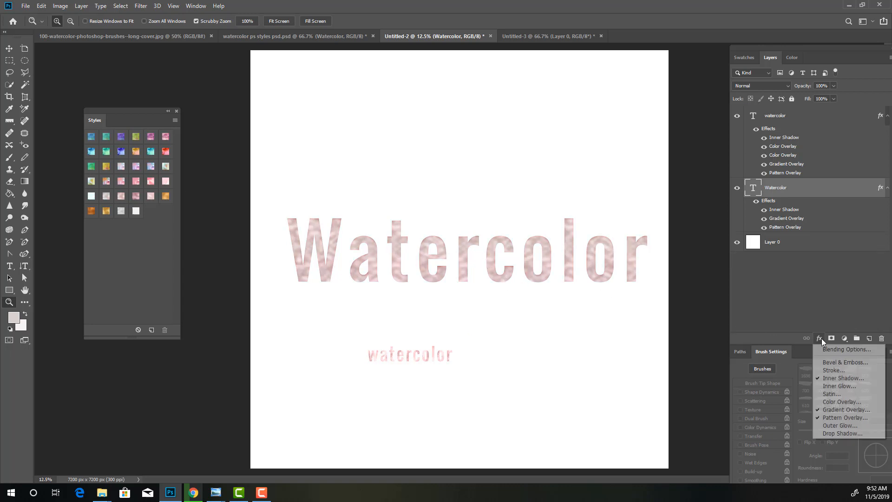
Step: Set Pattern Overlay scale to 100%, add two Color Overlays and drop Inner Shadow
click(846, 417)
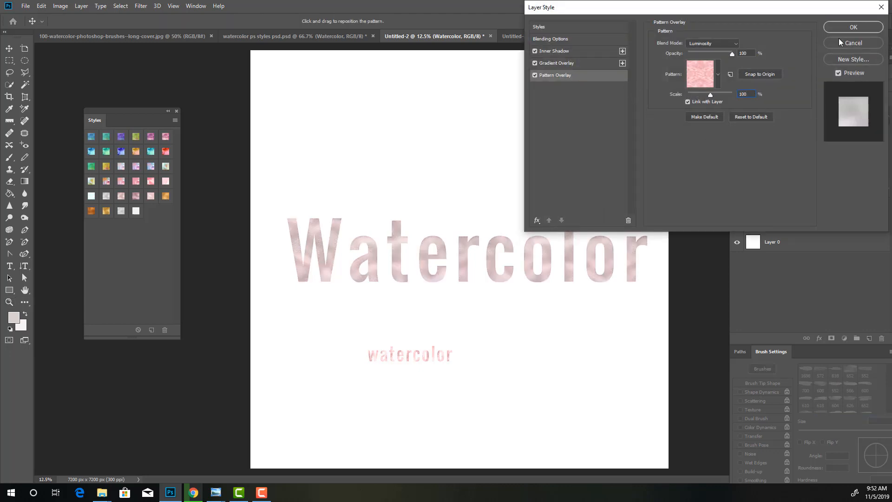
click(853, 27)
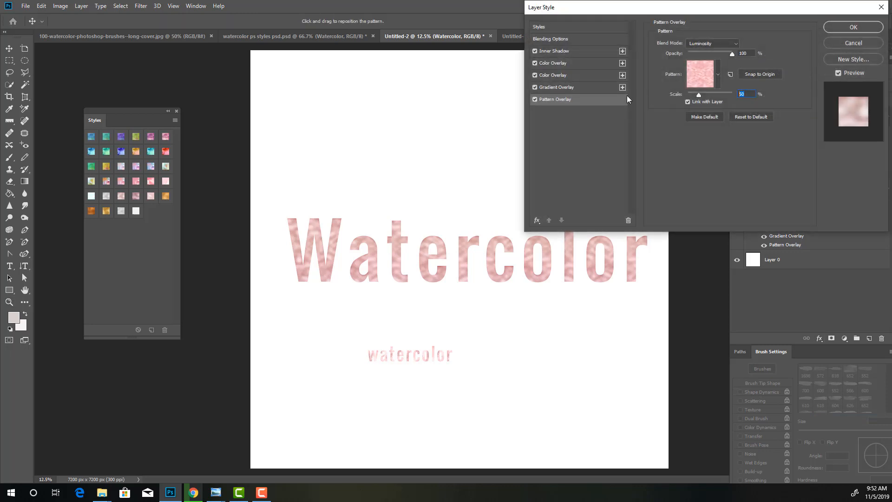
text(100)
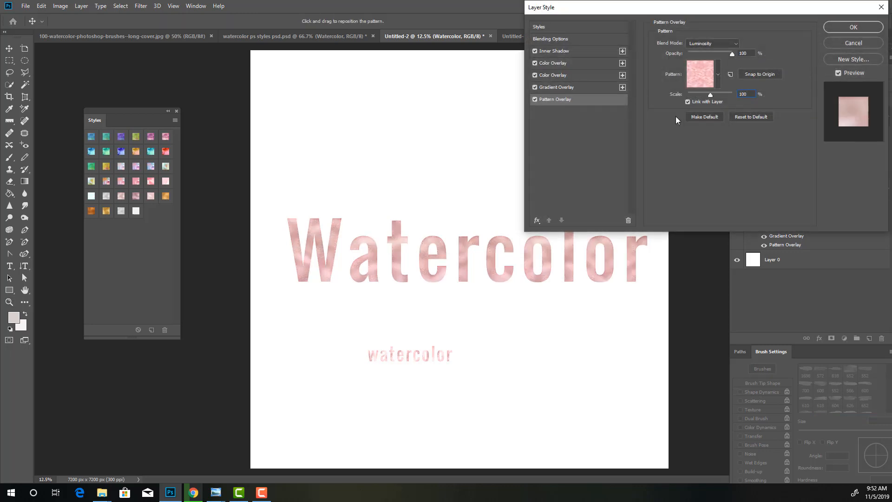
click(852, 27)
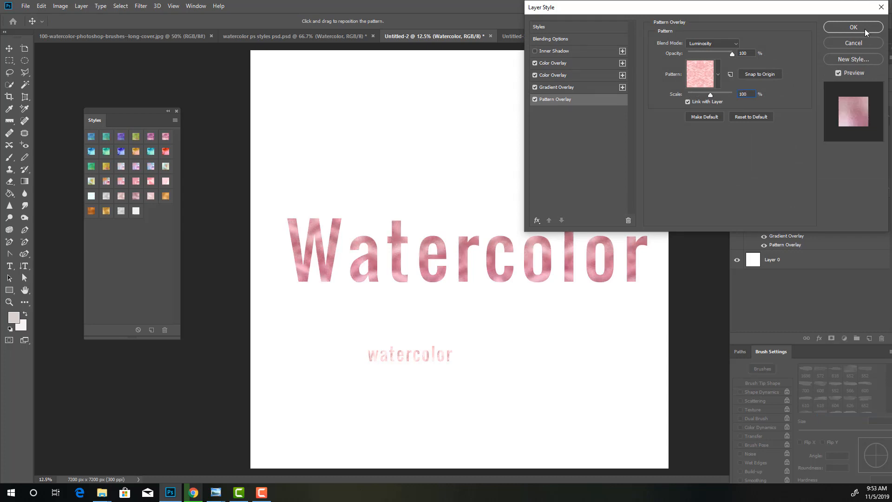
click(851, 27)
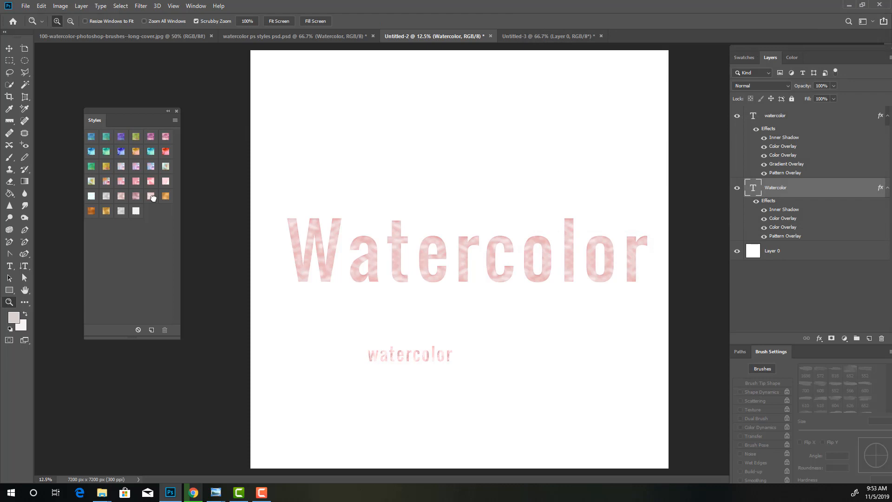
click(91, 211)
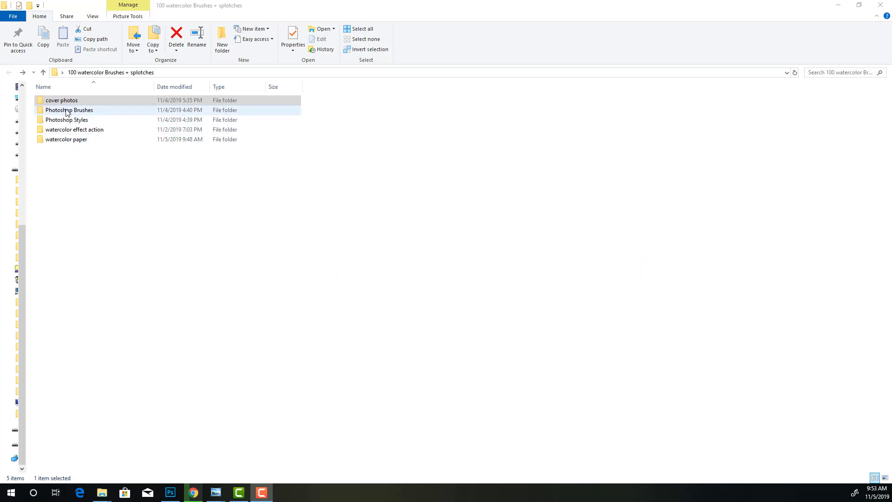
Step: Browse Photoshop Styles into the 08 metalic Ps styles folder and select its styles file
click(66, 139)
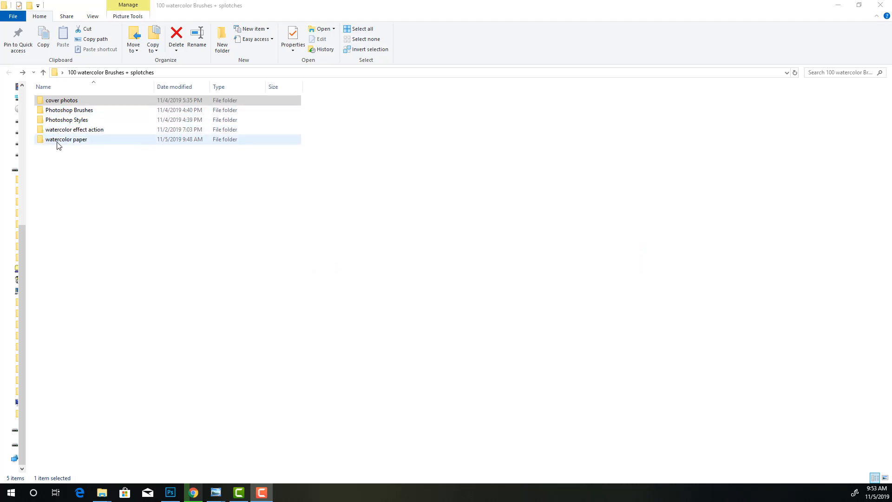
double_click(66, 119)
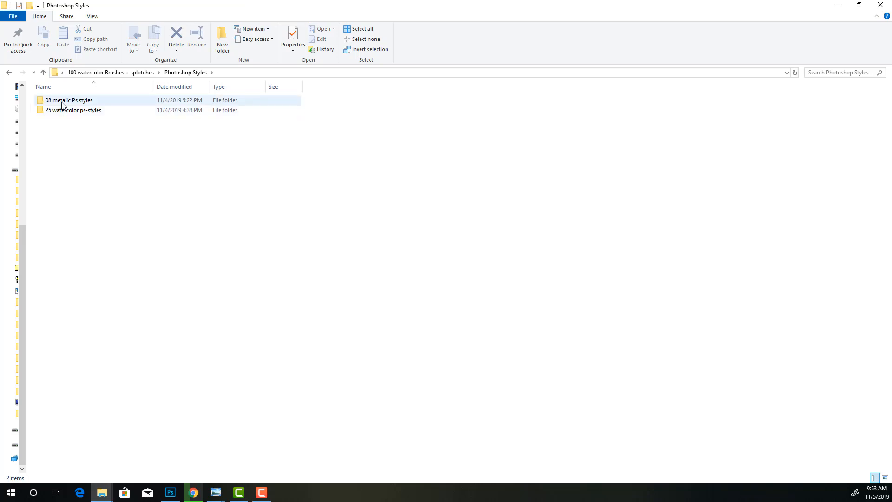
double_click(68, 101)
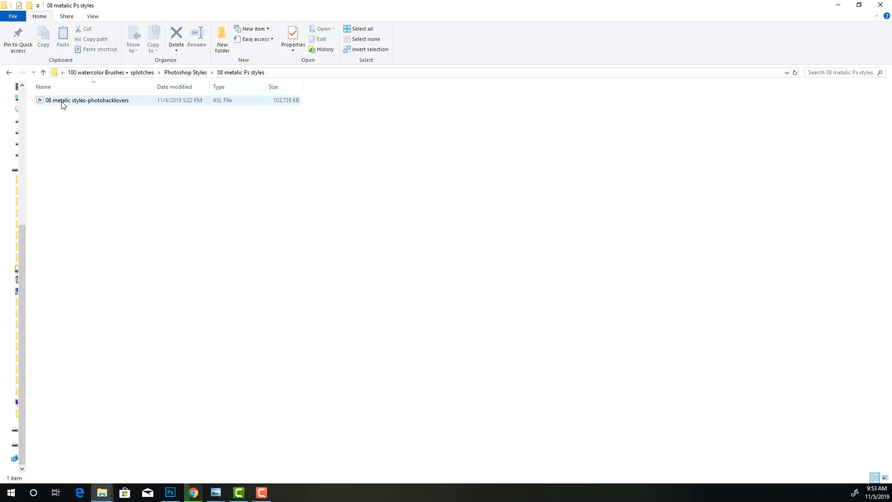
click(87, 100)
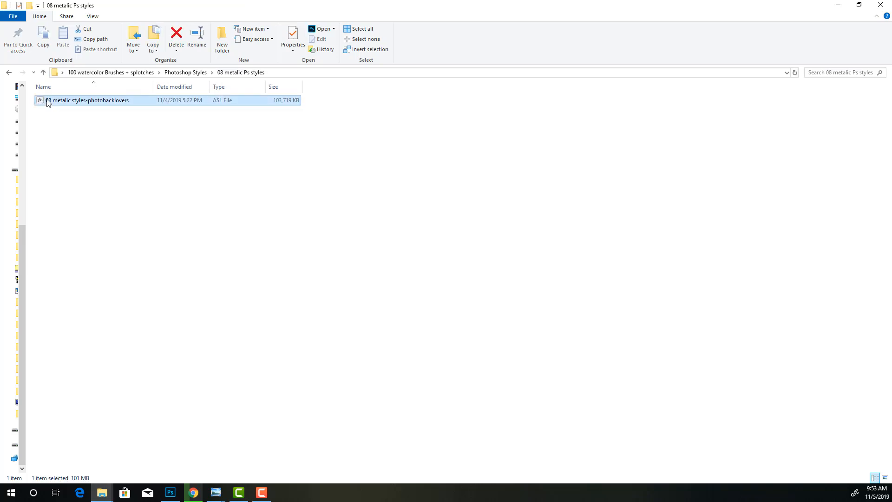
click(8, 73)
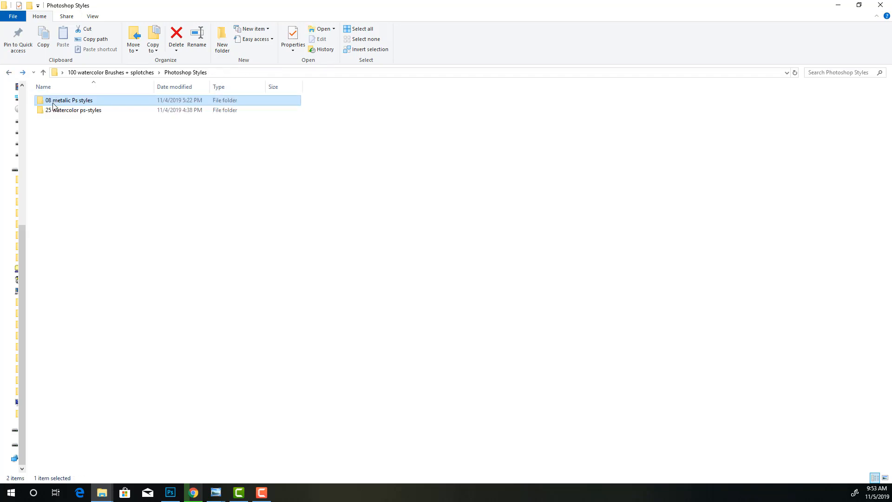
Step: View the 25 watercolor ps-styles file and the make it watercolor action file
double_click(74, 110)
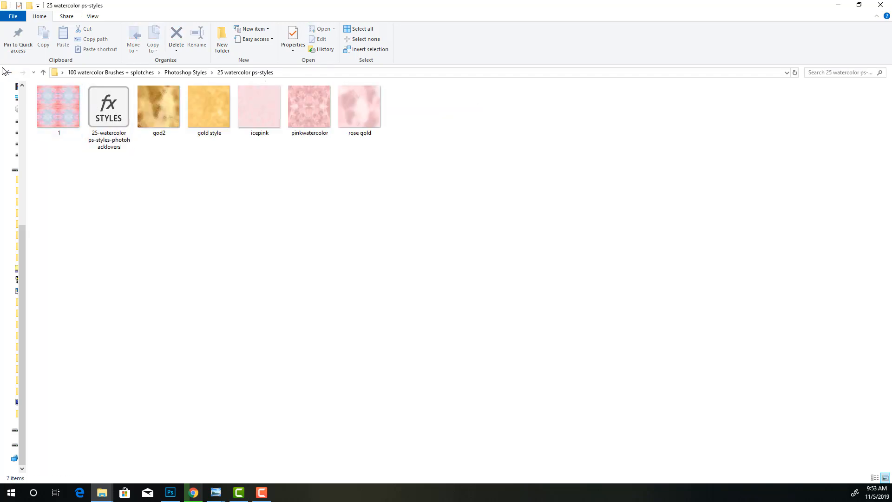
click(108, 107)
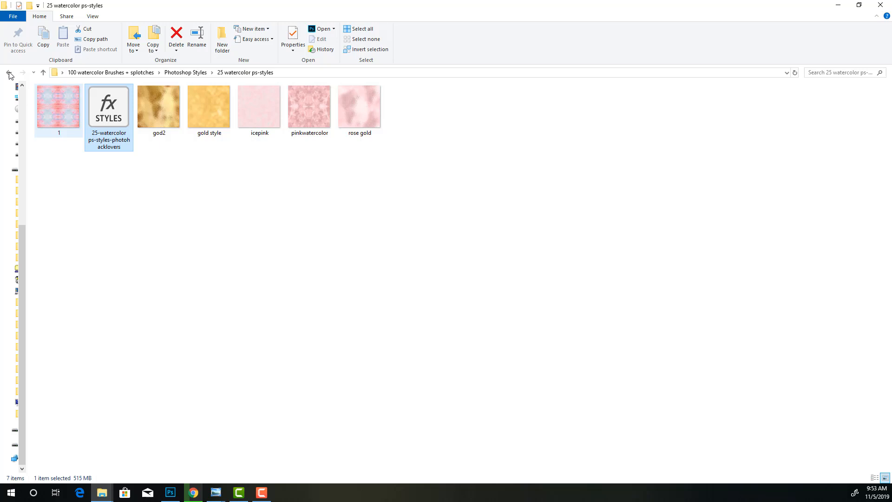
click(8, 73)
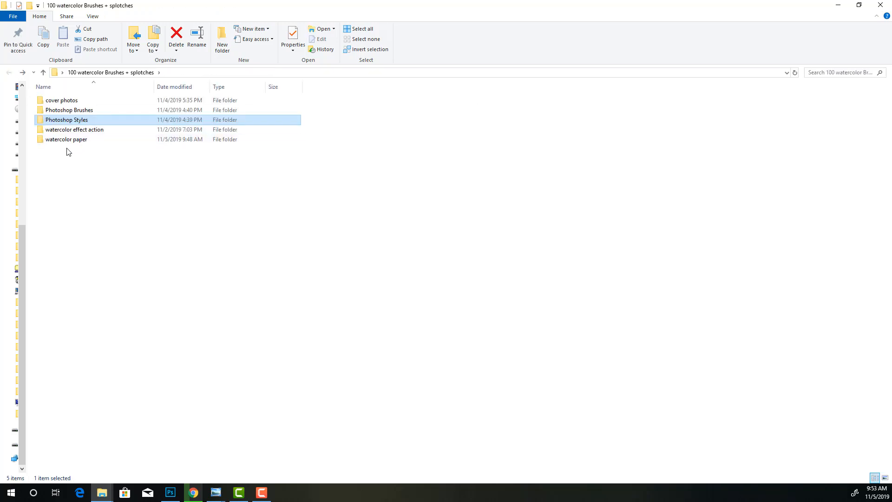
double_click(74, 129)
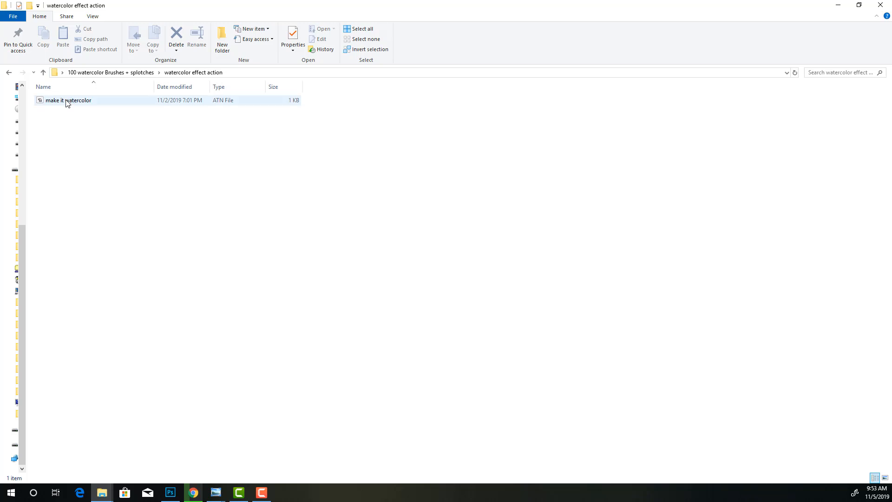
mouse_move(76, 106)
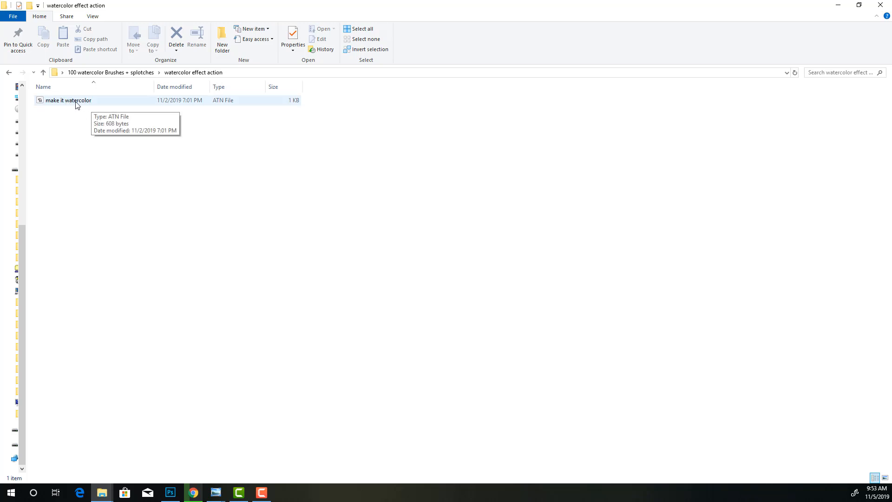
mouse_move(56, 106)
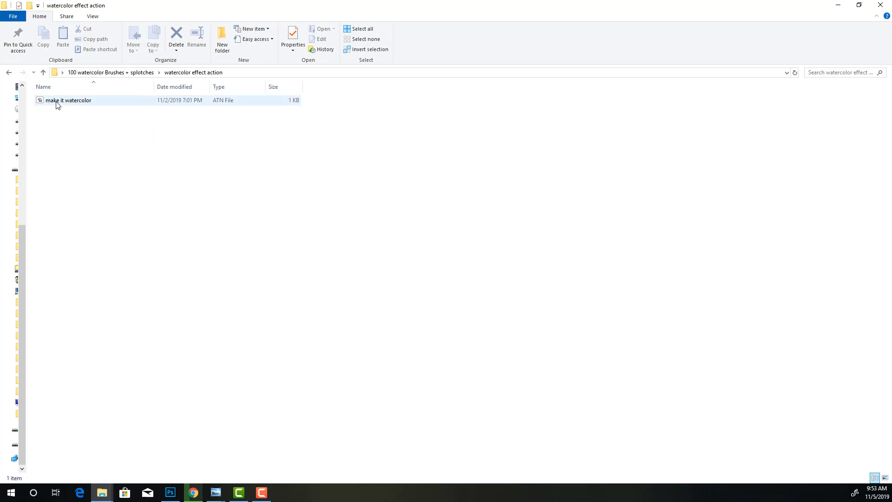
click(170, 492)
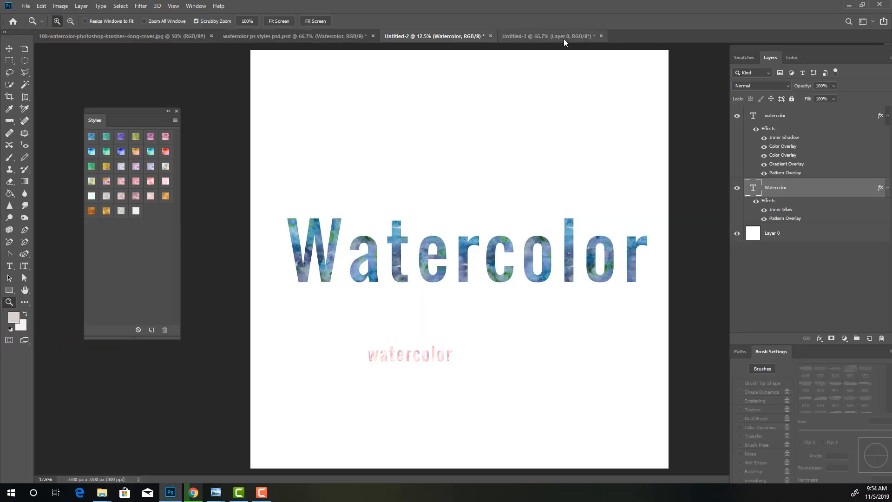
Step: Apply the paper texture style to Layer 0 of the blank Untitled-3 canvas
click(546, 36)
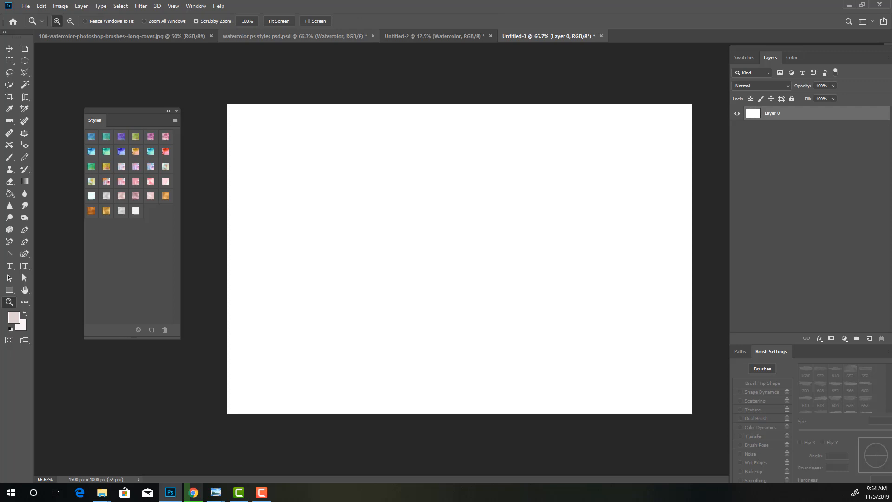
mouse_move(243, 354)
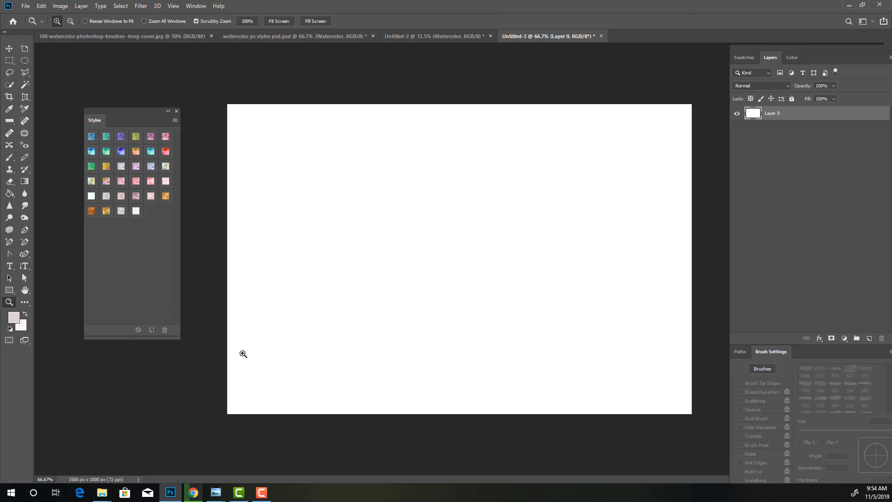
mouse_move(323, 206)
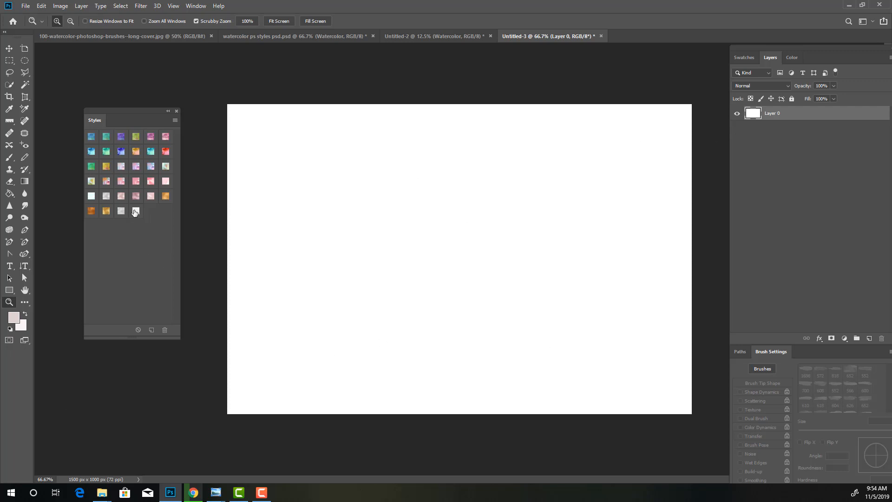
click(135, 211)
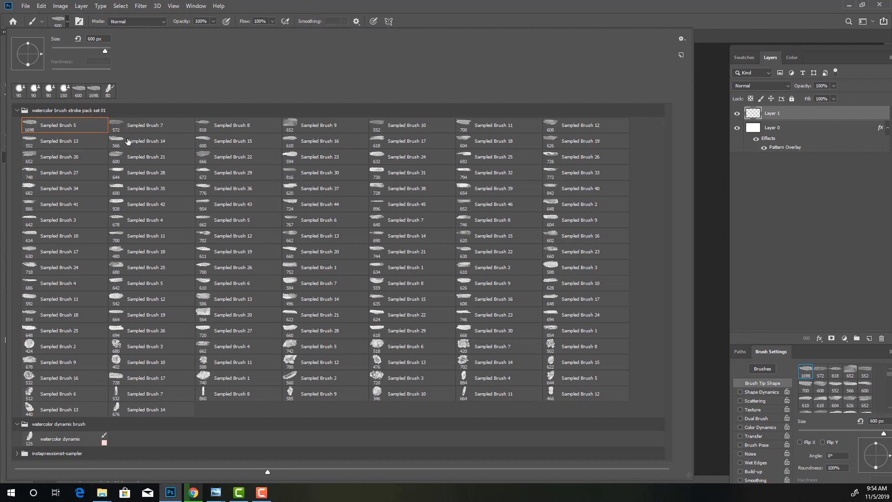
mouse_move(296, 284)
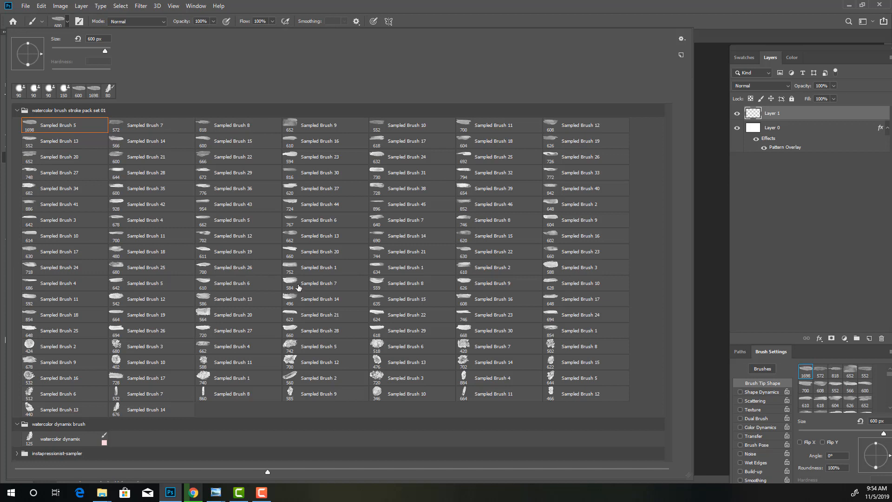
Step: Pick a watercolor stroke brush and paint a pale pink stroke on Layer 1
click(324, 283)
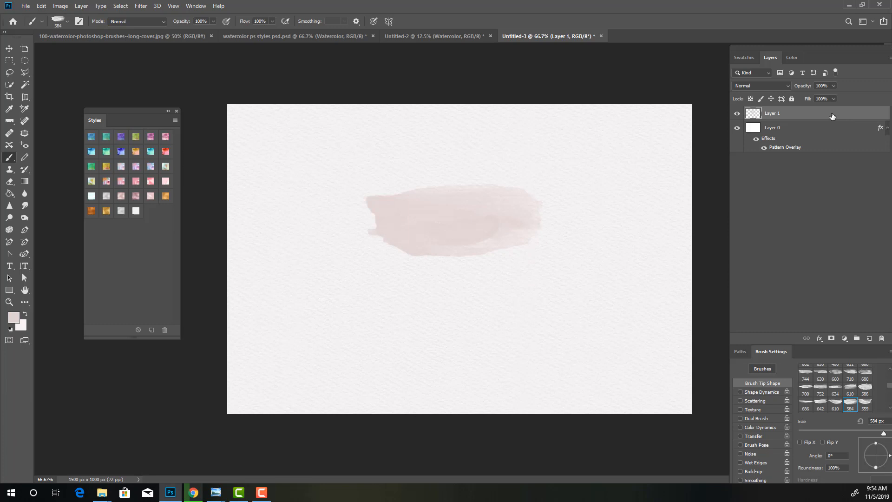
mouse_move(86, 149)
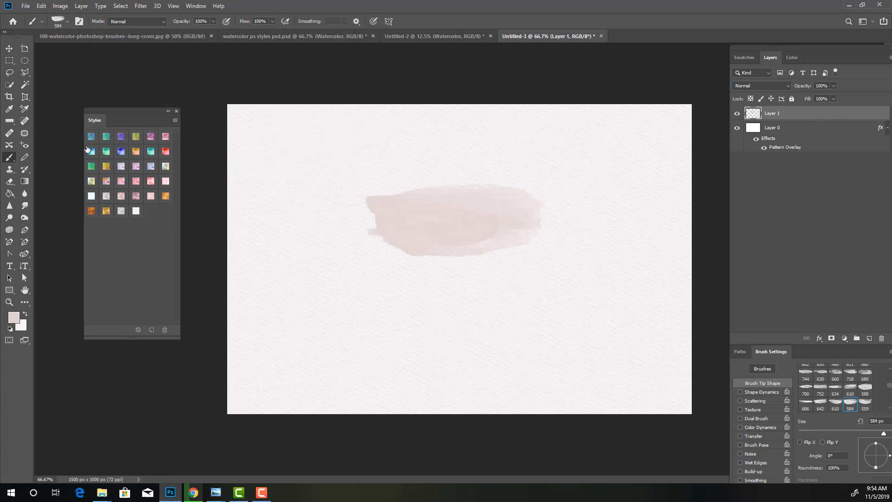
Step: Apply a pink-and-aqua watercolor style to the stroke and adjust its Pattern Overlay
click(120, 180)
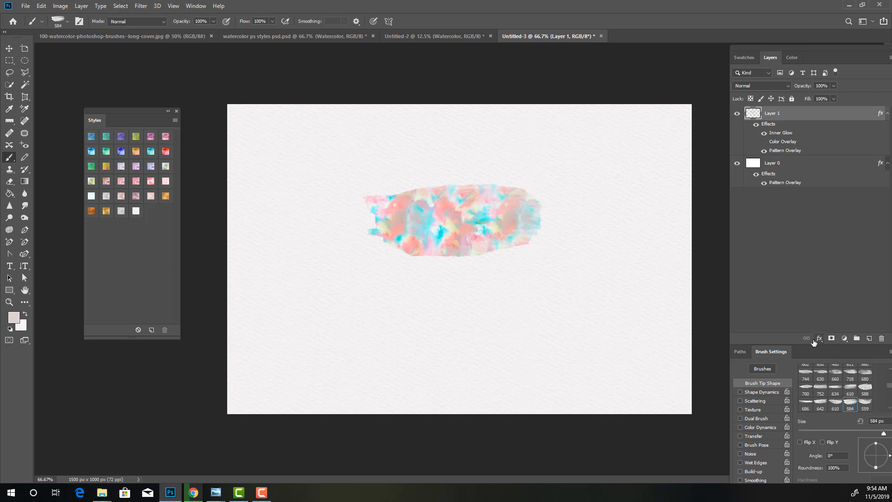
click(818, 338)
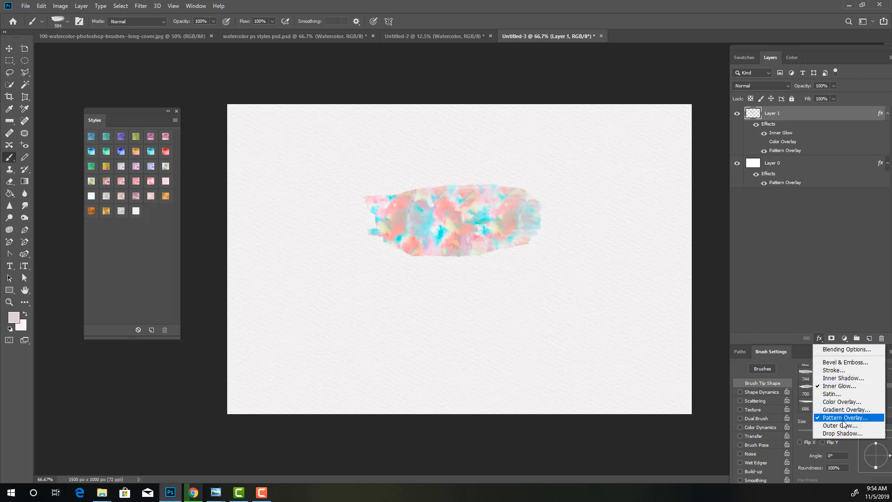
click(844, 417)
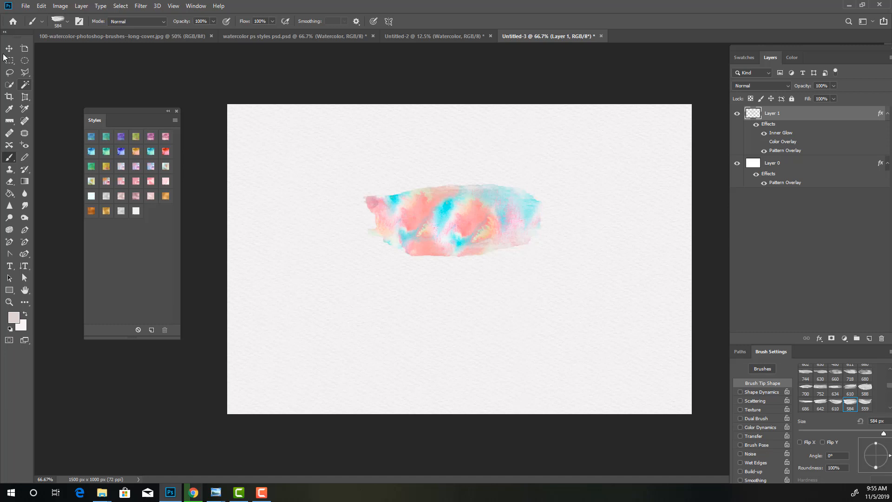
click(10, 48)
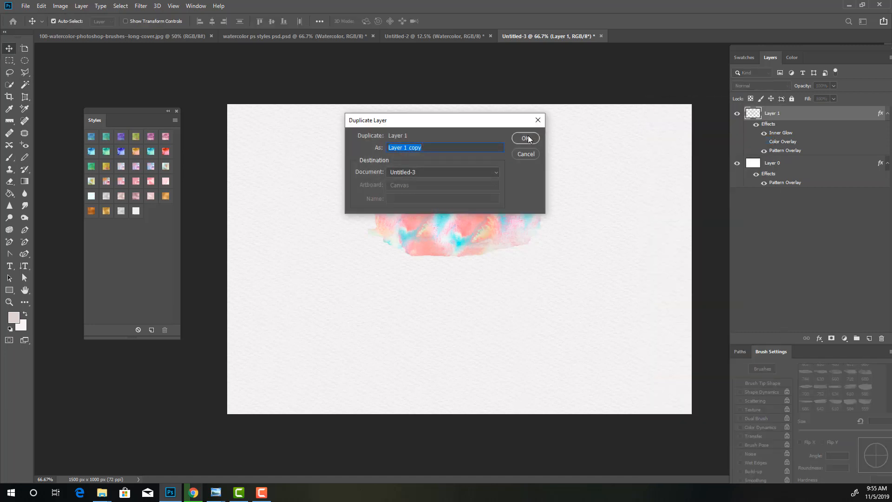
Step: Duplicate Layer 1 and merge the copy down to bake in the effects
click(523, 138)
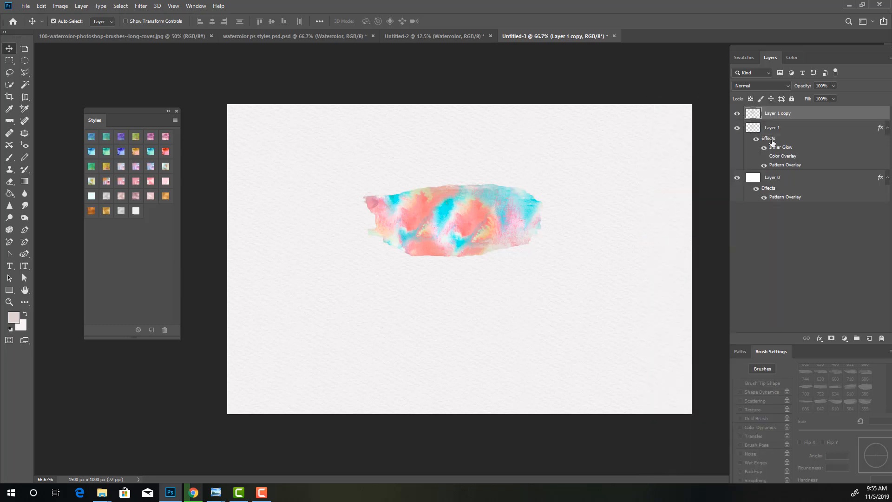
right_click(777, 112)
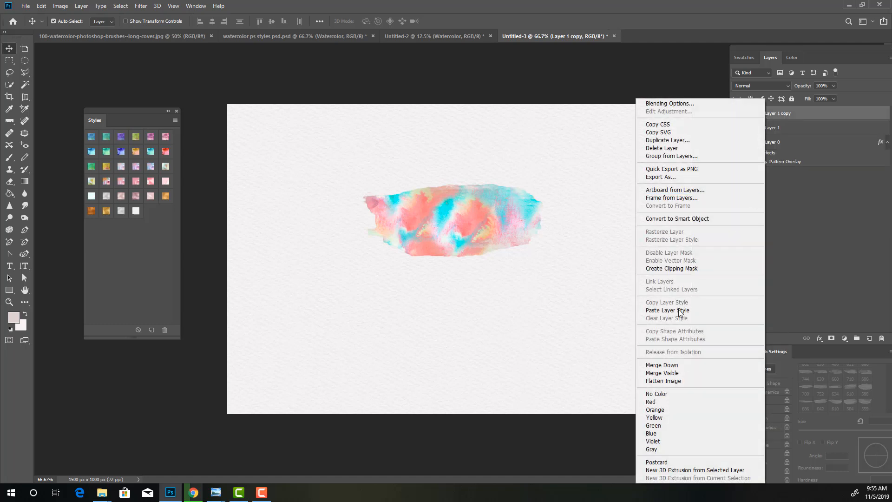
mouse_move(660, 365)
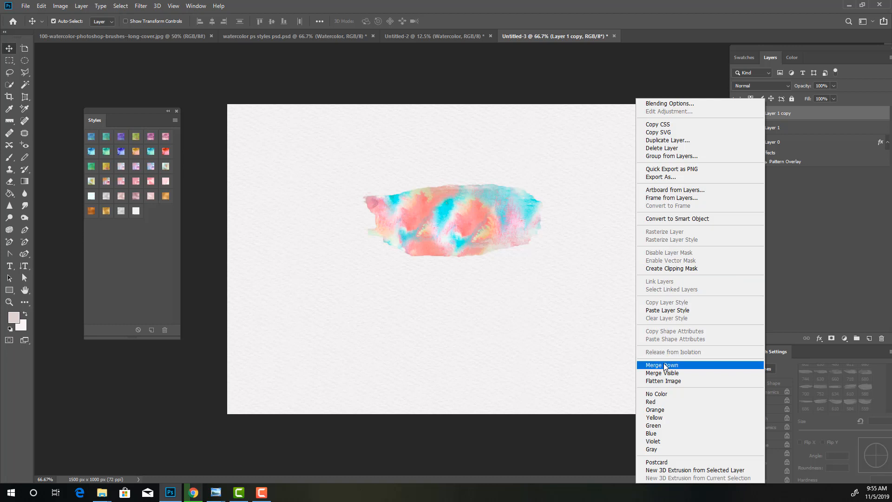
click(662, 364)
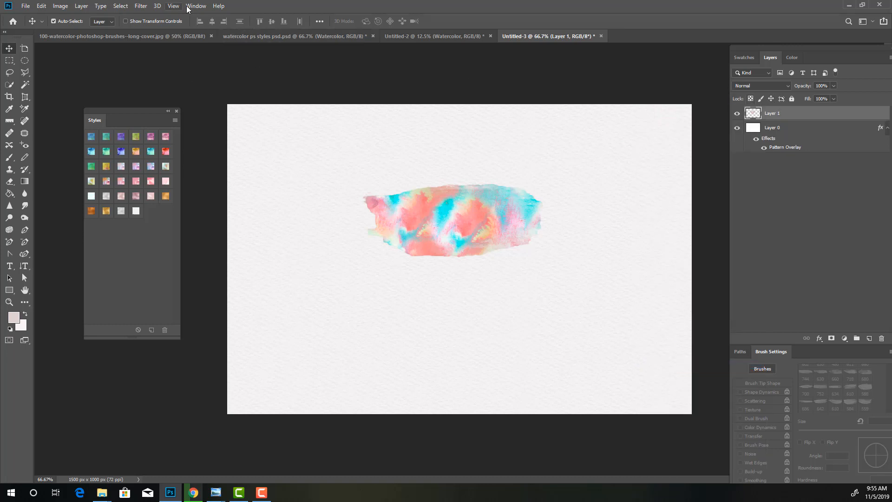
Step: Play the Watercolor Brush stroke maker action from Window > Actions, then hide the panel
click(196, 5)
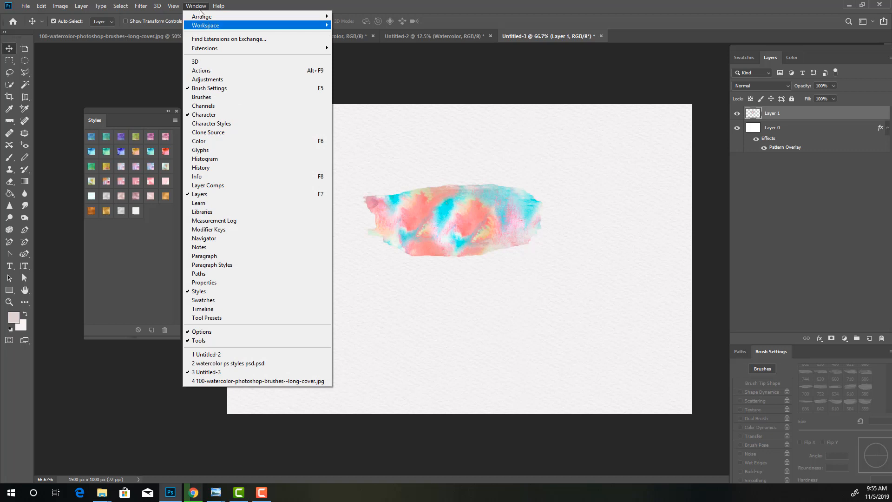
click(201, 70)
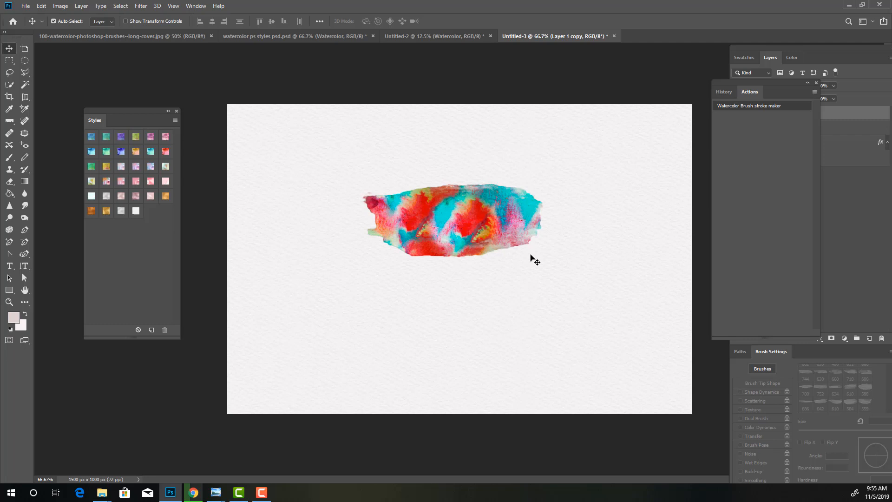
mouse_move(753, 82)
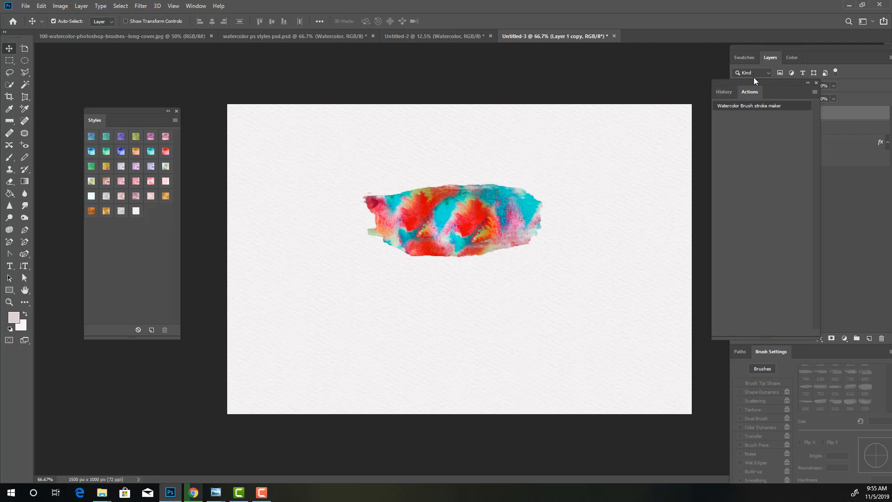
click(769, 57)
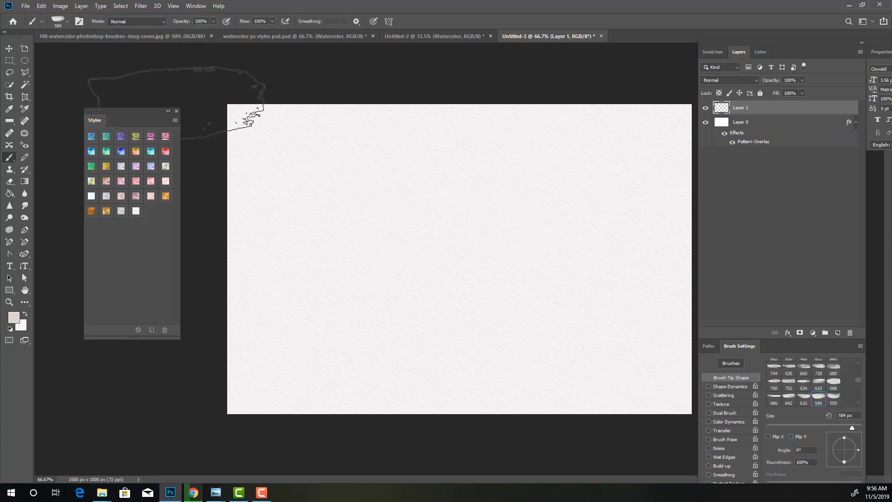
Step: Paint a dusty pink (#ce9b9b) blot with a large sampled watercolour brush, then duplicate its layer
click(67, 21)
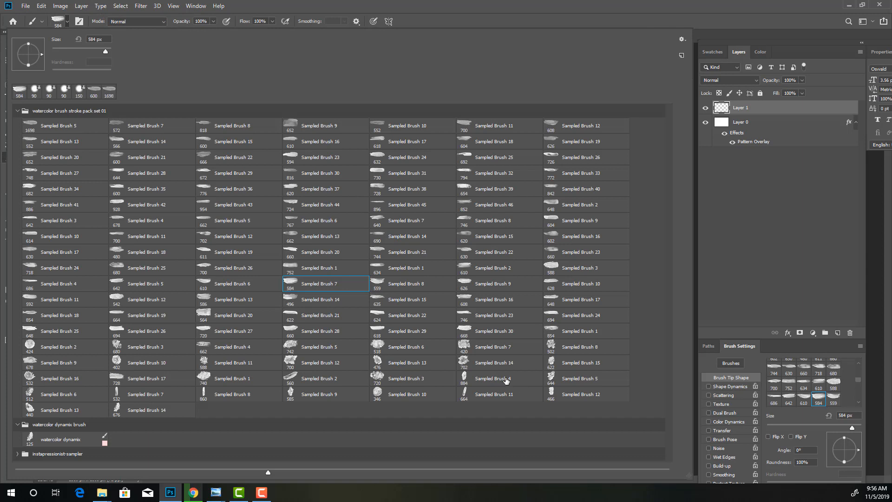
click(503, 378)
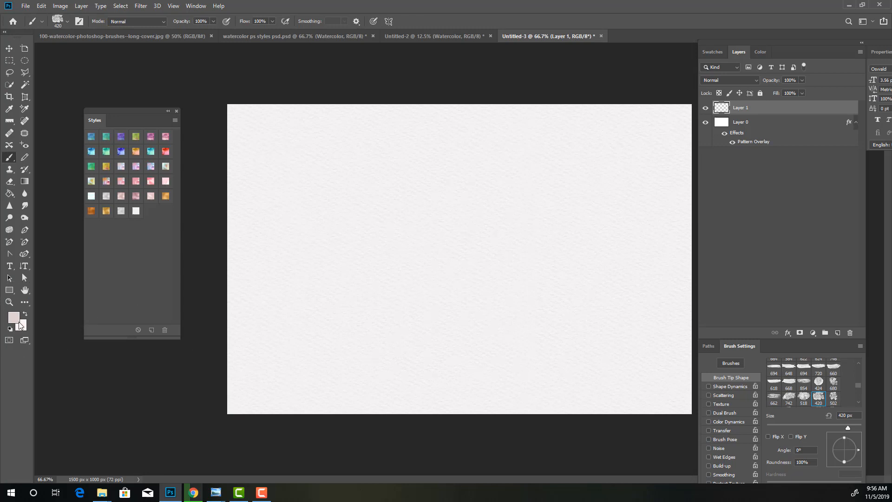
click(13, 317)
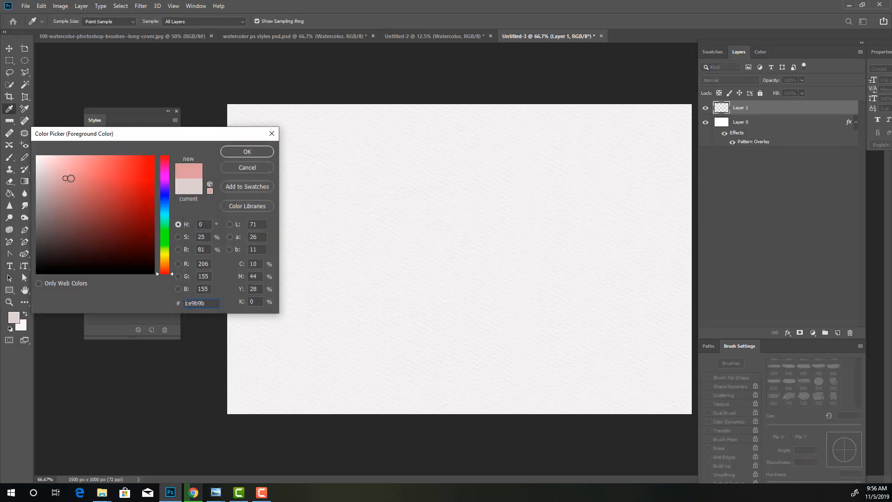
click(246, 151)
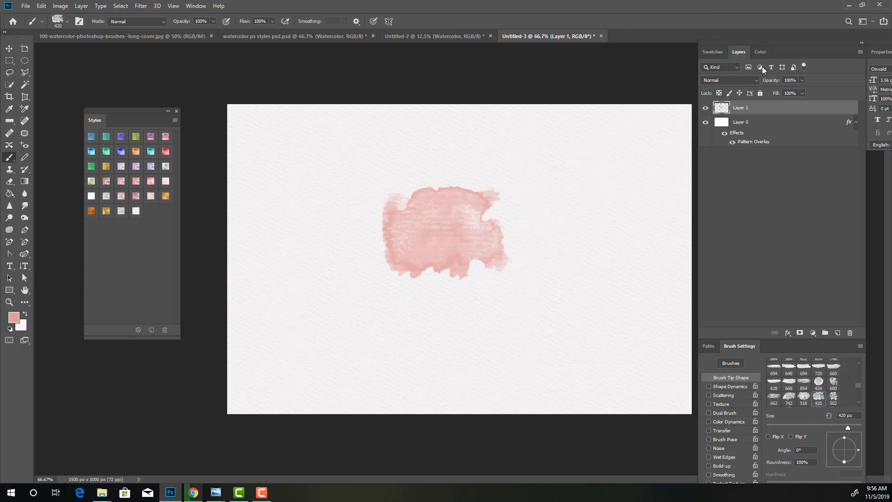
mouse_move(874, 34)
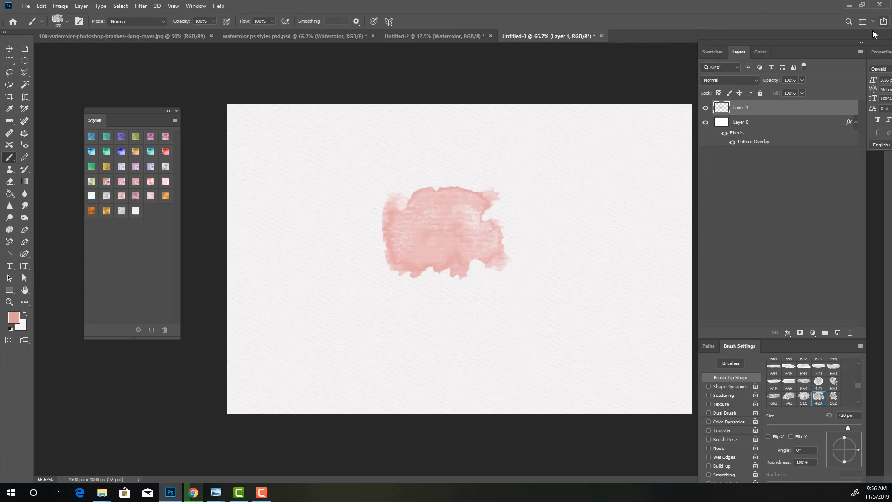
click(195, 6)
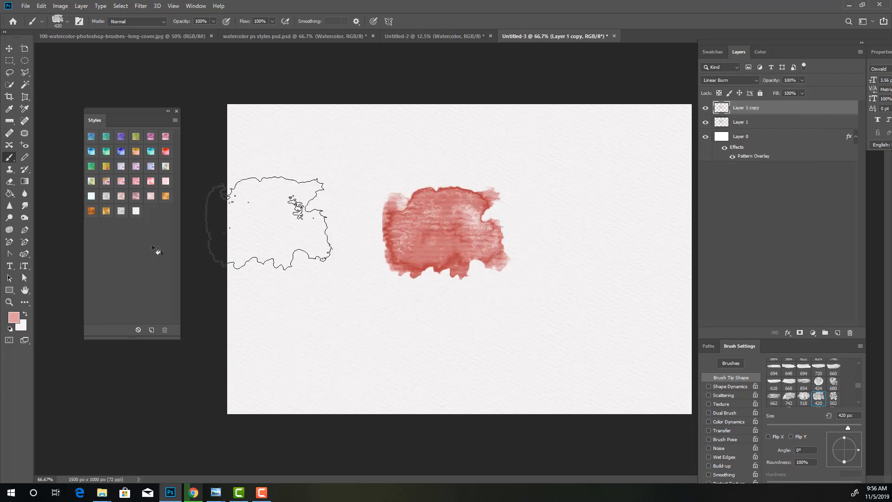
Step: Apply a watercolour style to the copied blot and drag its pattern overlay into place
click(119, 137)
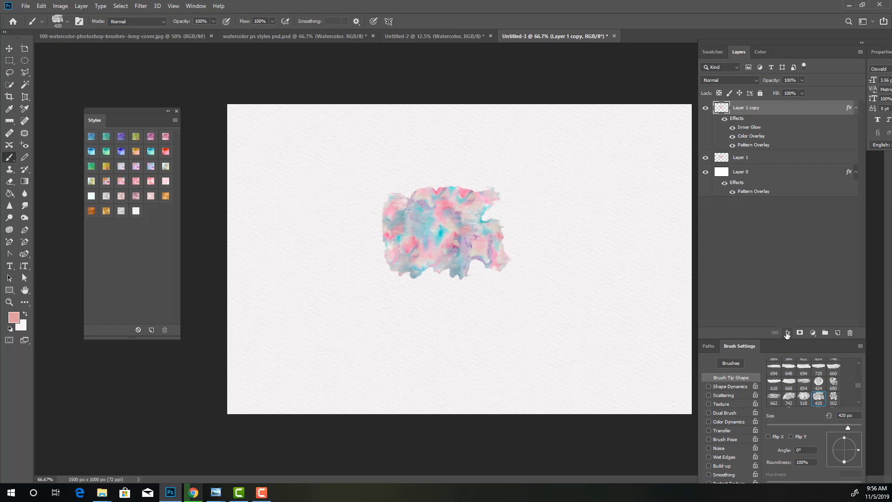
click(788, 332)
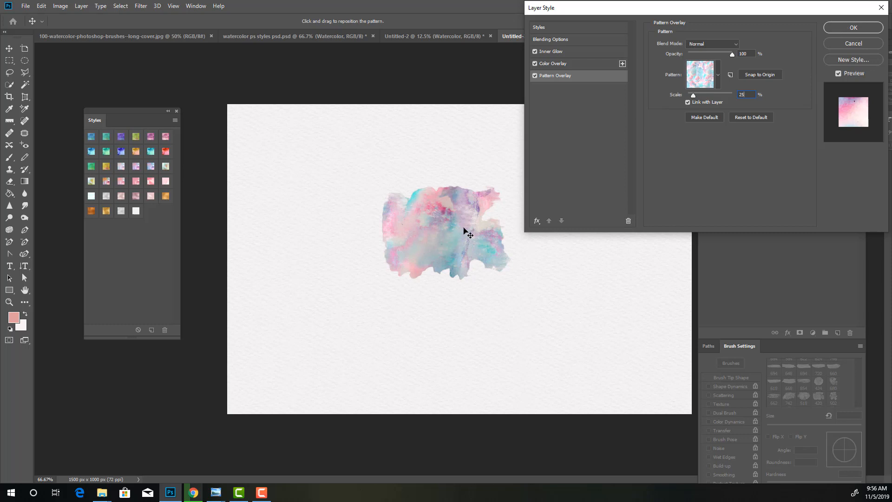
drag(466, 232, 488, 238)
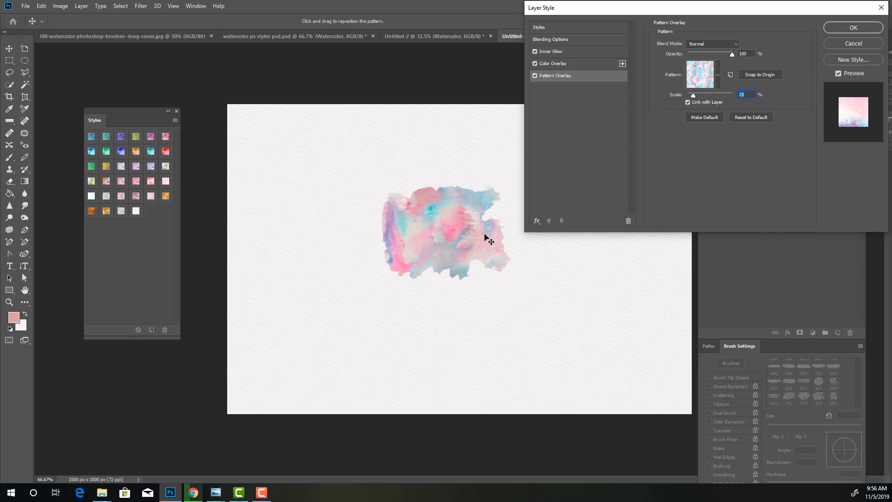
drag(486, 238, 313, 245)
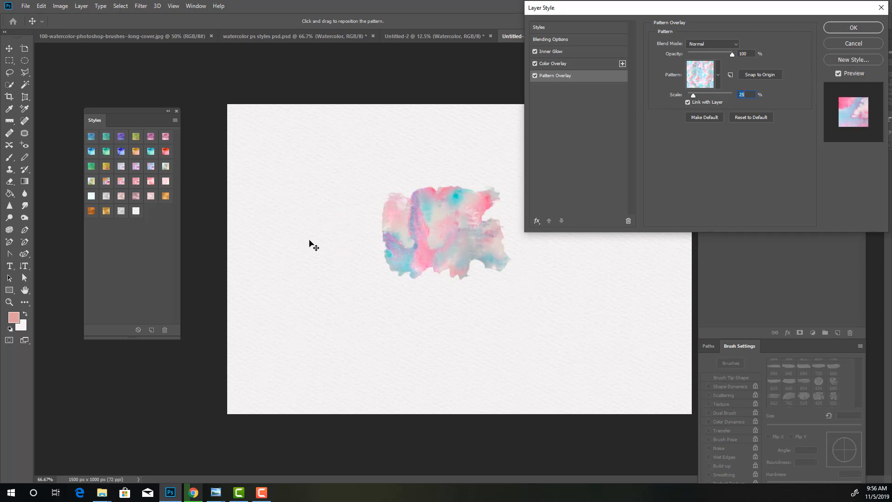
drag(314, 245, 474, 186)
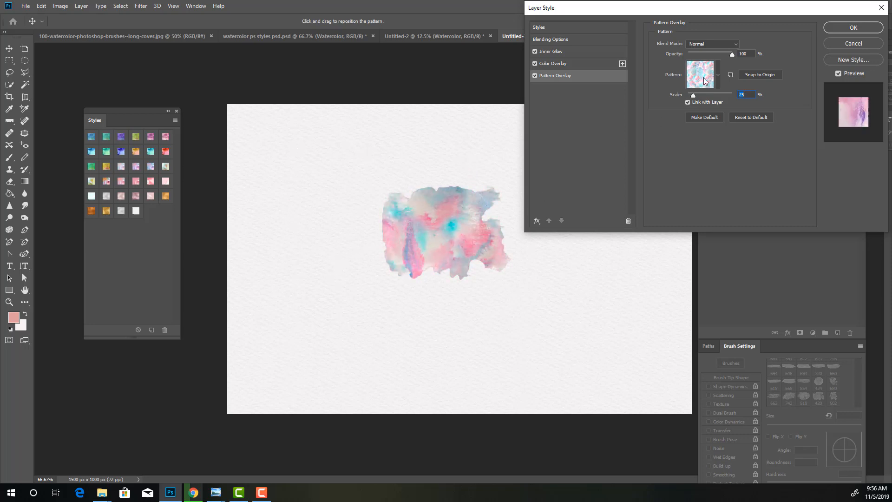
click(851, 27)
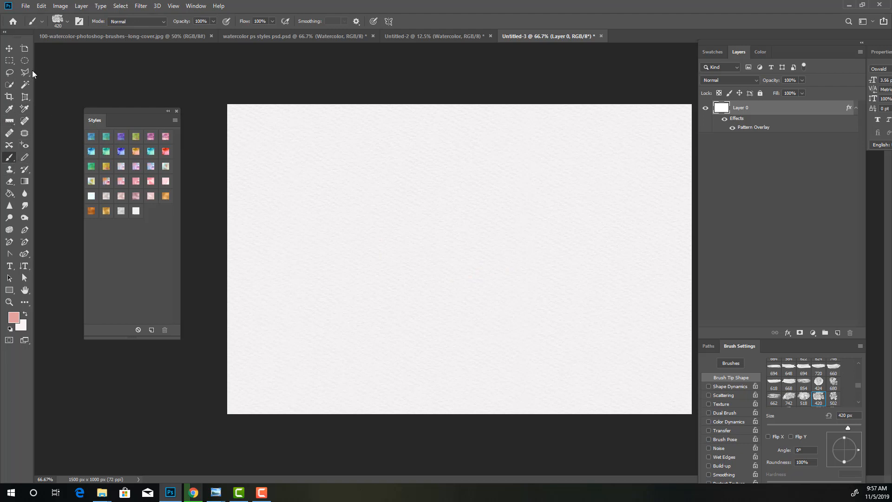
Step: Select the watercolor dynamic brush, paint trial pink strokes, and apply a gold metallic style
click(69, 21)
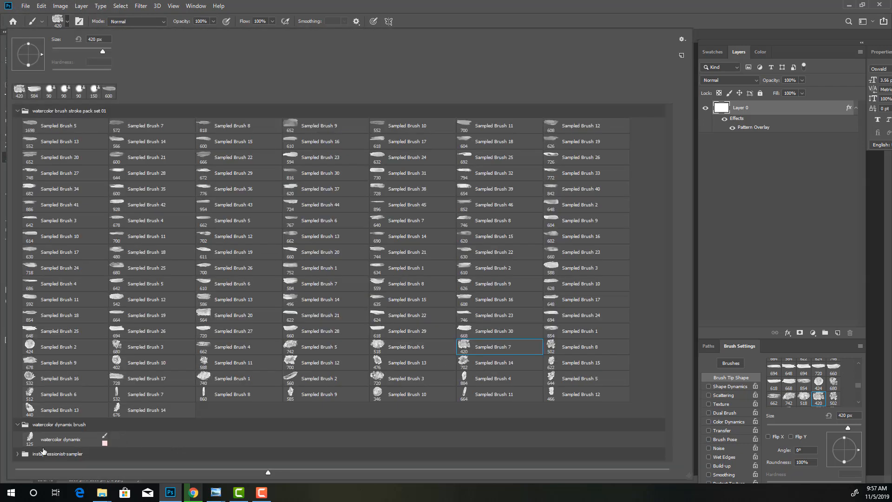
click(64, 439)
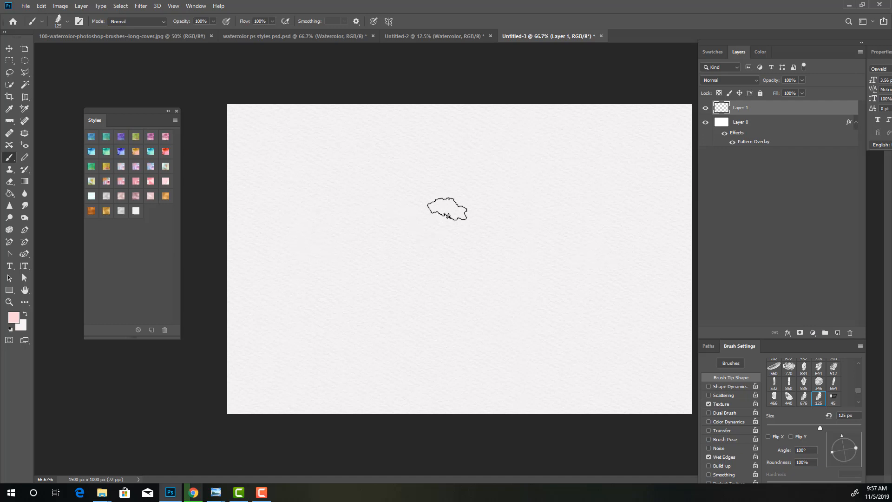
drag(446, 211, 421, 278)
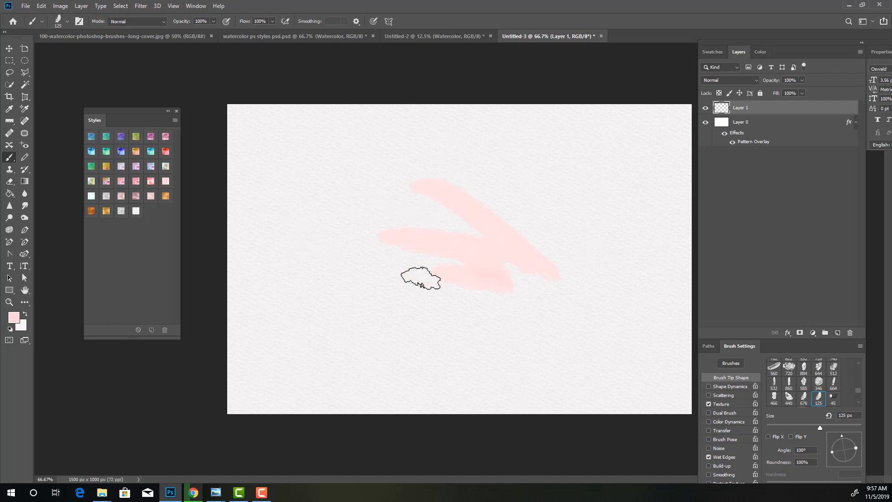
drag(421, 279, 591, 233)
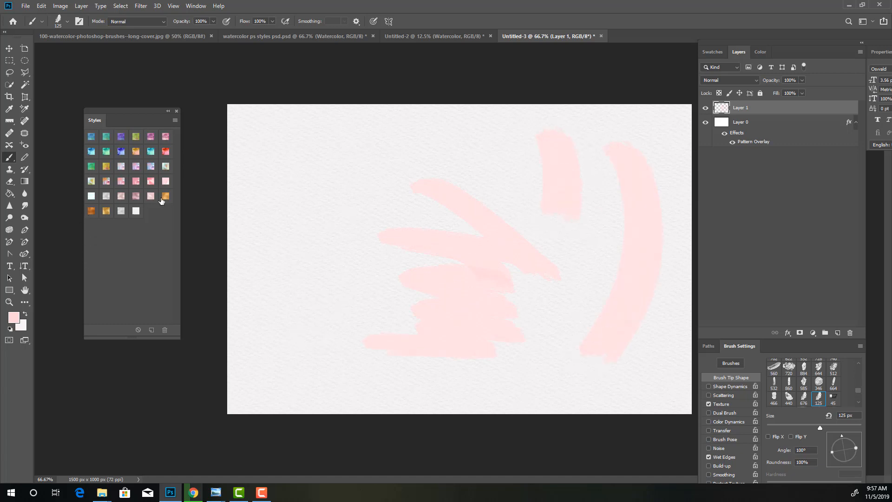
click(164, 196)
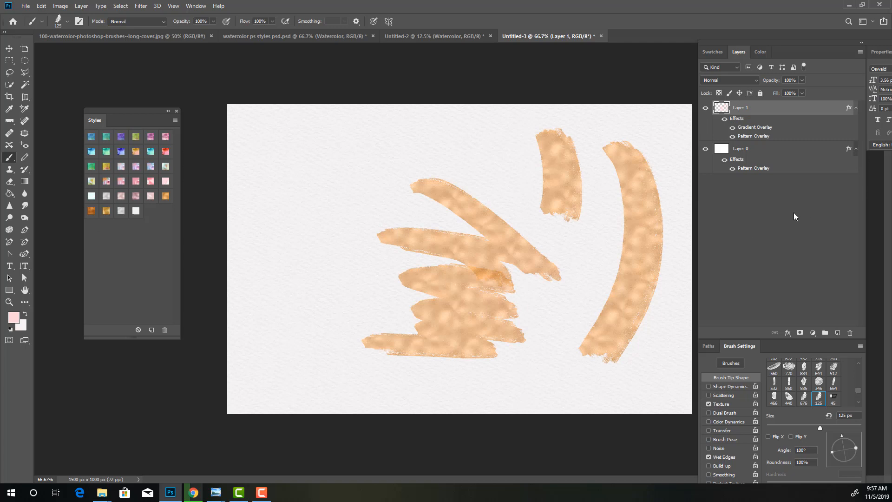
mouse_move(772, 129)
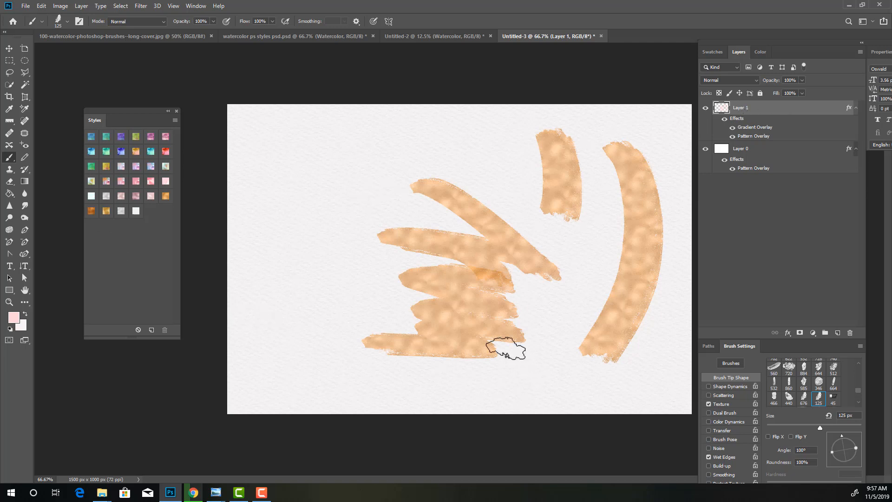
mouse_move(749, 342)
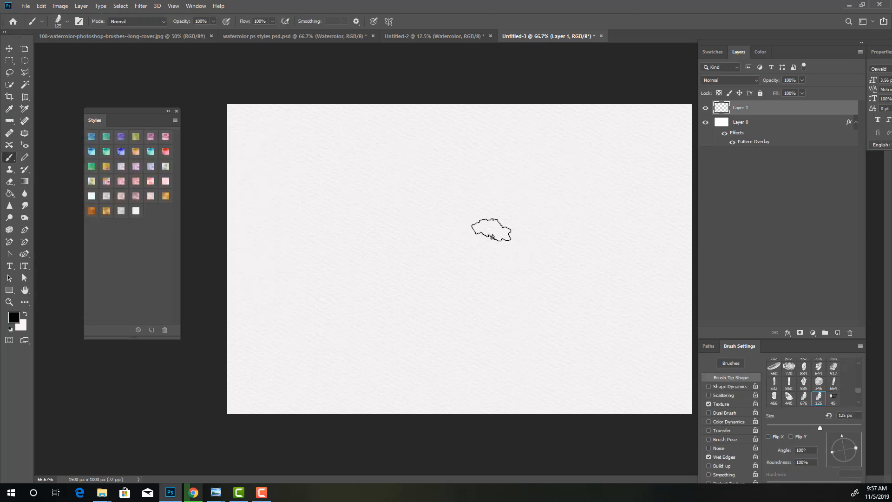
Step: Paint a curved crescent stroke and choose an option from its layer's context menu
drag(491, 231, 460, 333)
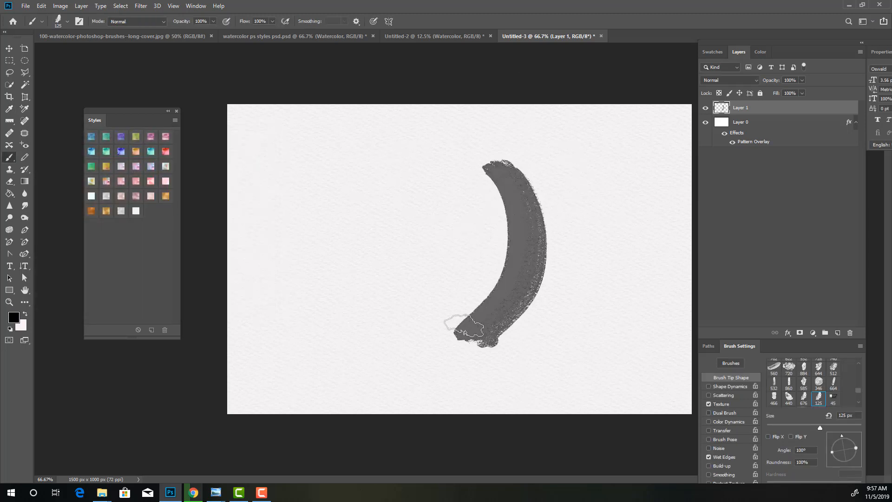
right_click(739, 108)
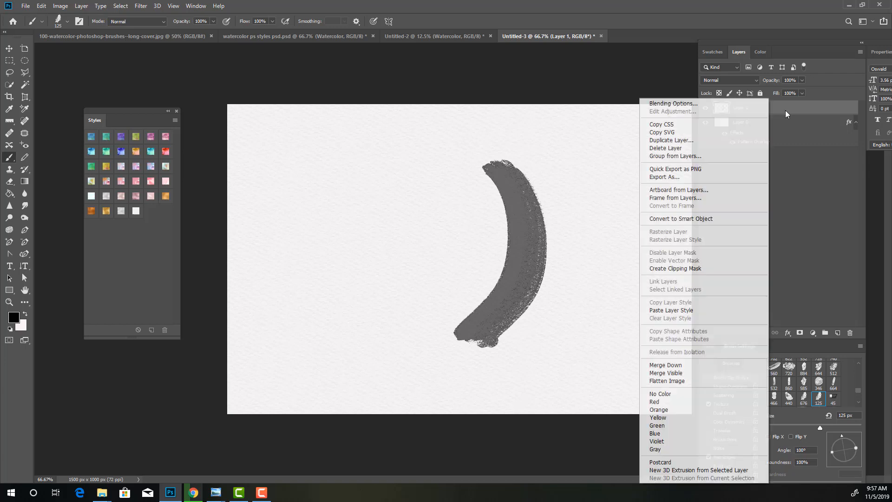
click(671, 140)
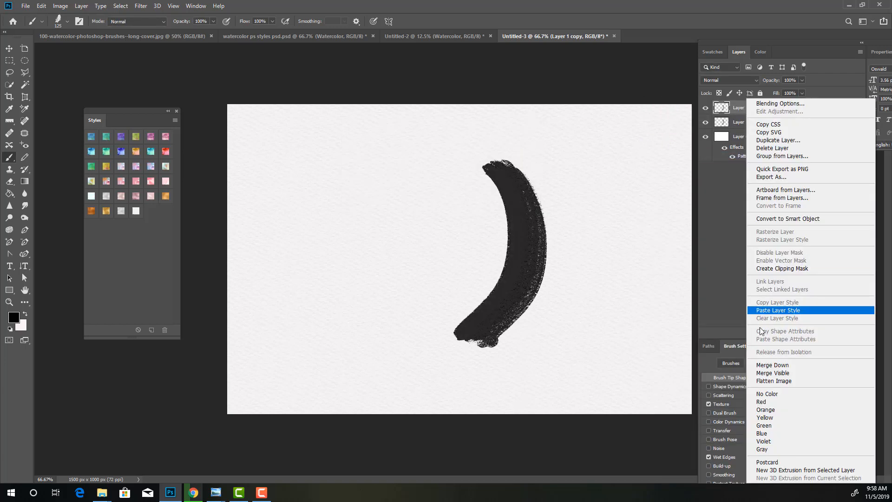
Step: Apply the gold metallic style to the crescent with Pattern Overlay scale set to 25%
click(777, 310)
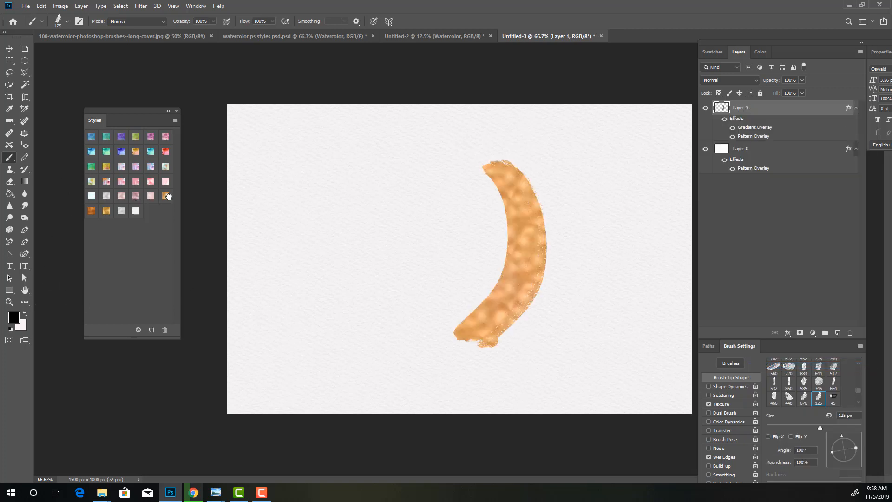
click(788, 332)
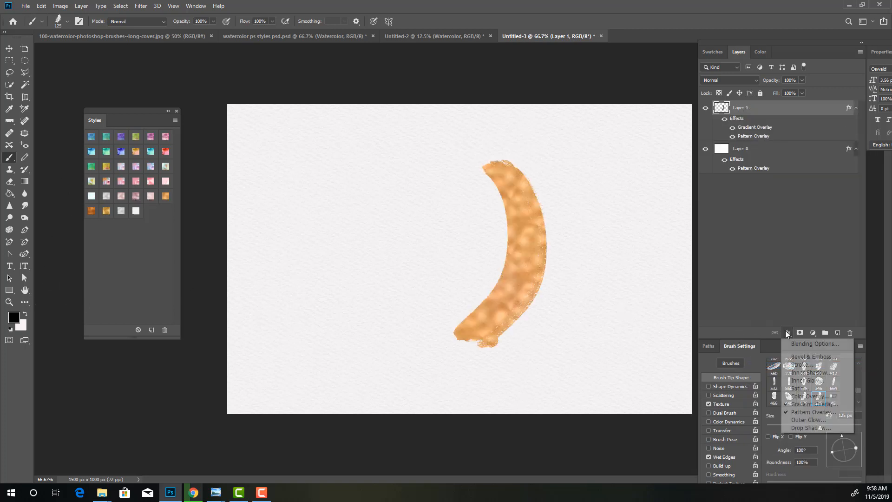
click(809, 411)
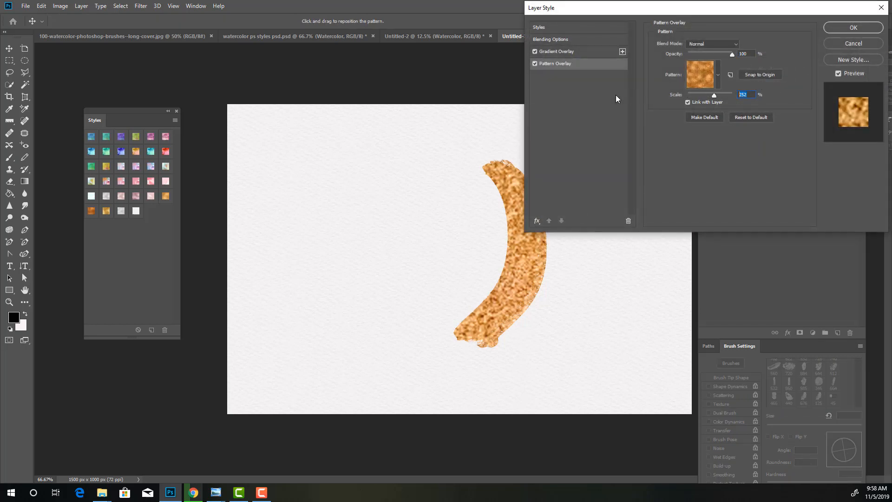
text(25)
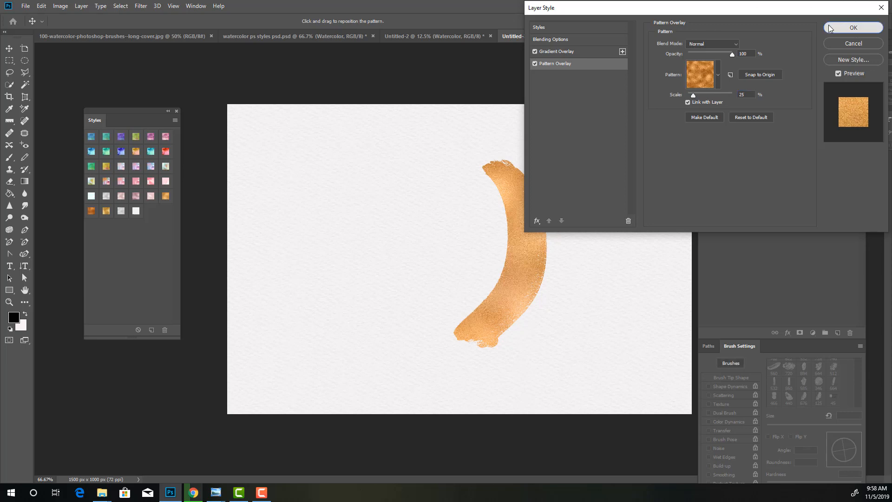
click(851, 28)
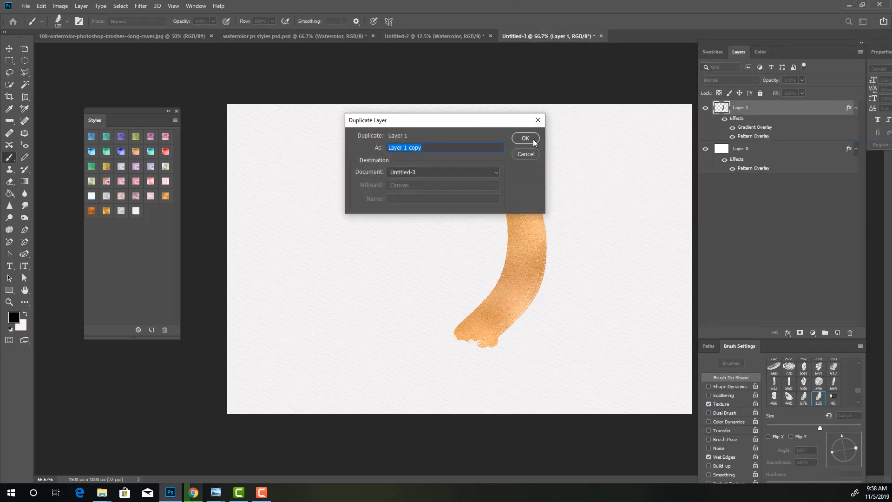
Step: Duplicate the gold crescent layer and confirm the copy's orange-gold Layer Style settings
click(524, 138)
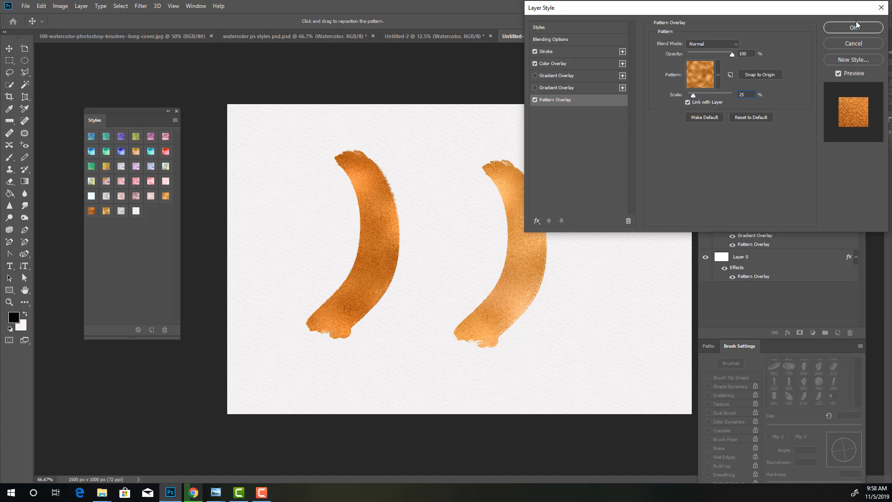
click(852, 27)
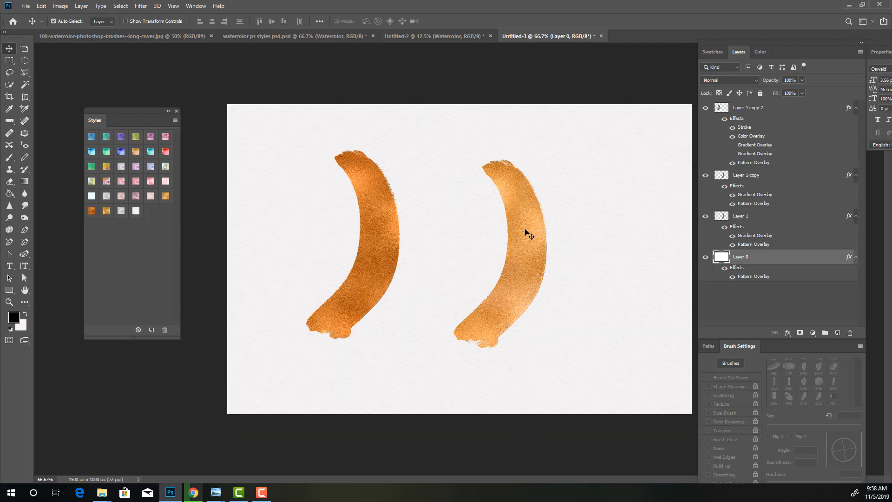
click(150, 180)
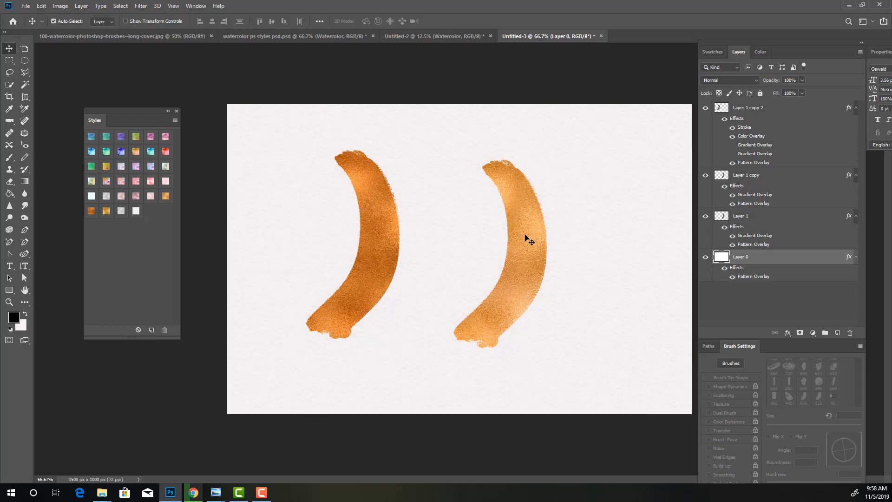
click(745, 174)
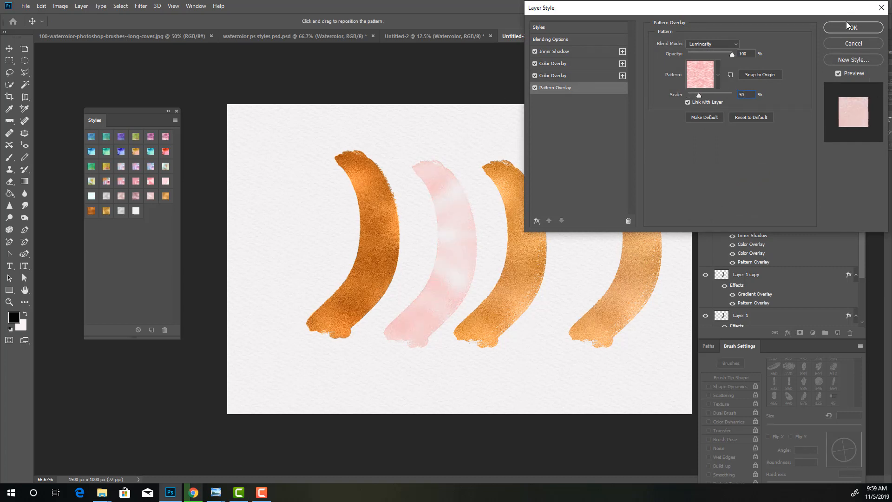
Step: Confirm the pink rose-gold style with Pattern Overlay at Luminosity 50%
click(851, 27)
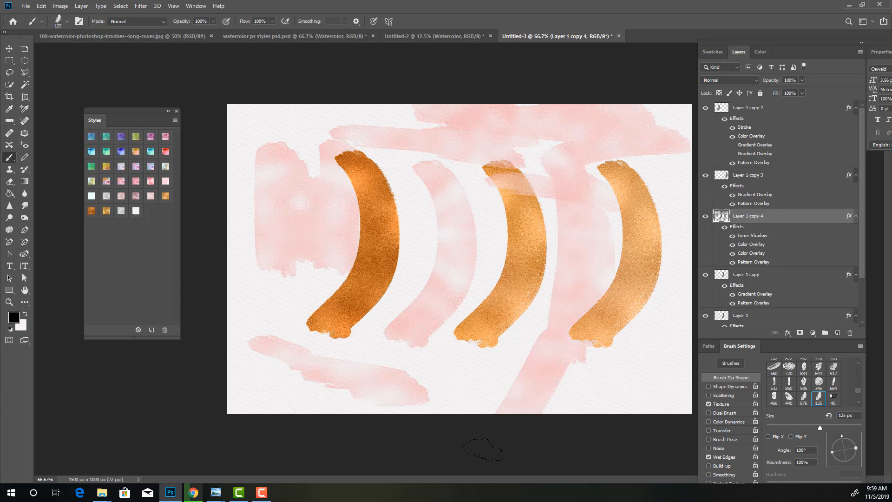
mouse_move(756, 204)
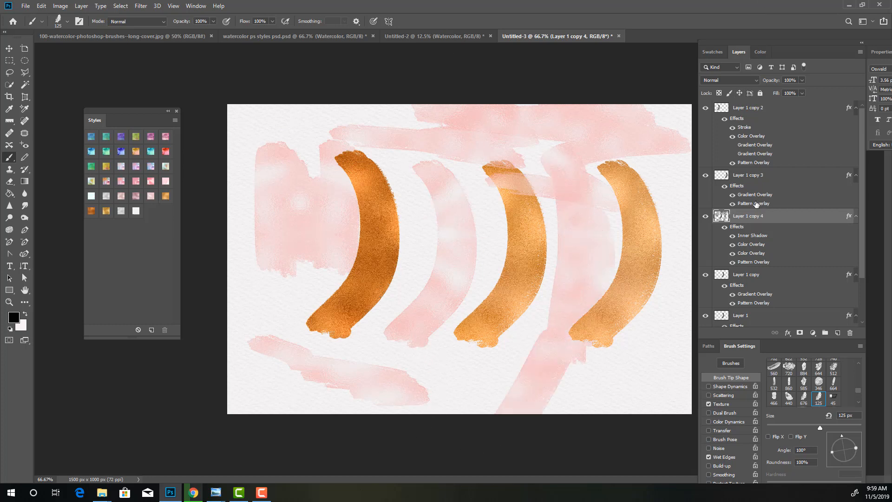